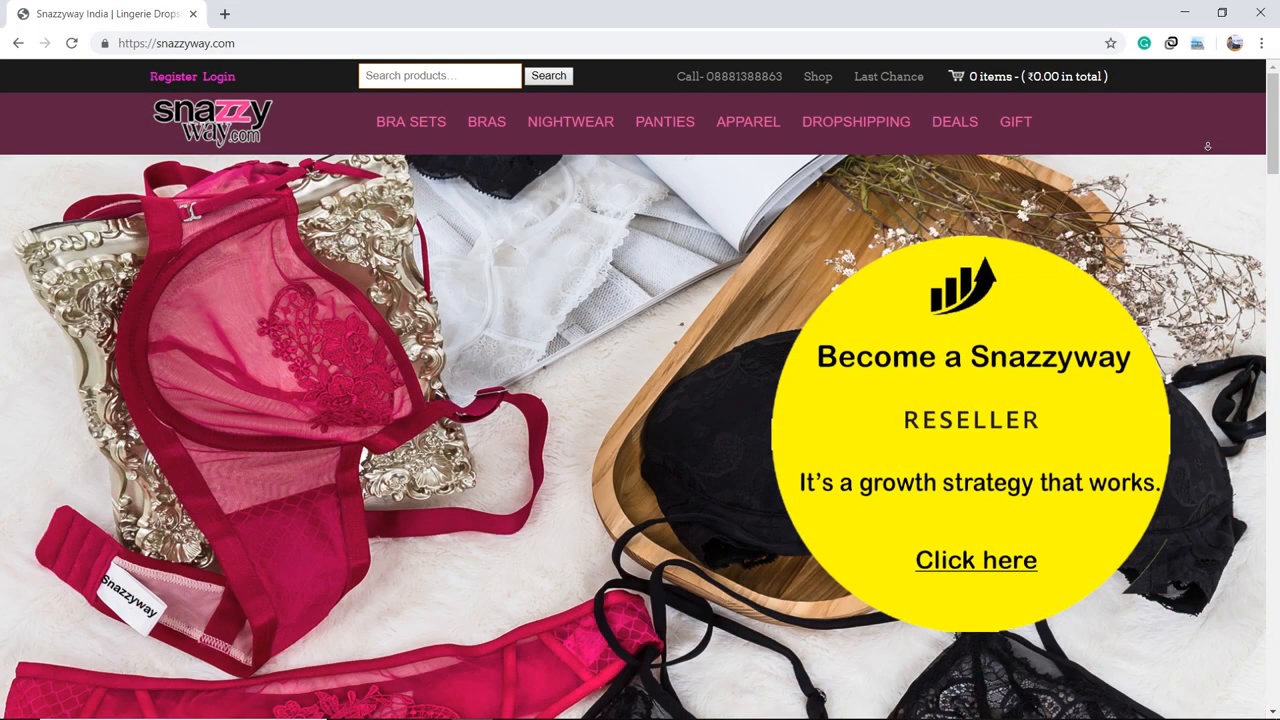
- Log in with the seller email and password to reach the Seller Central home dashboard
{"action": "scroll", "scroll_direction": "down", "scroll_amount": 3}
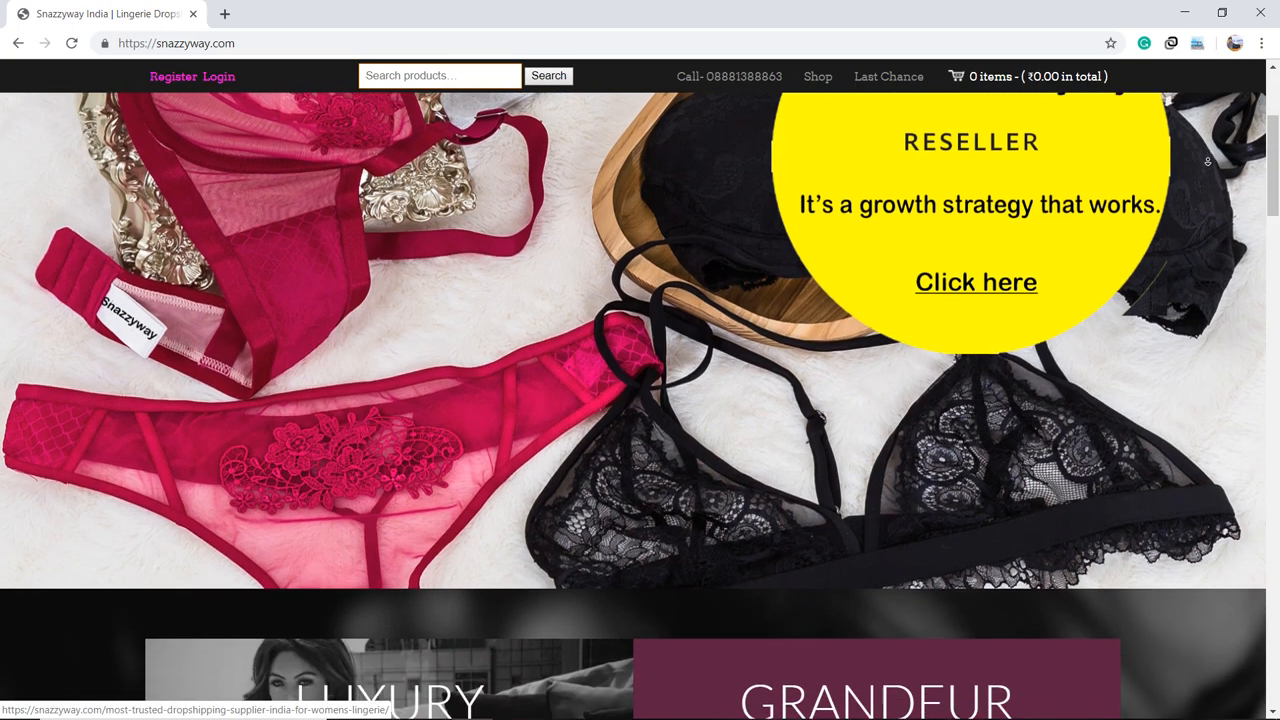
{"action": "scroll", "scroll_direction": "down", "scroll_amount": 3}
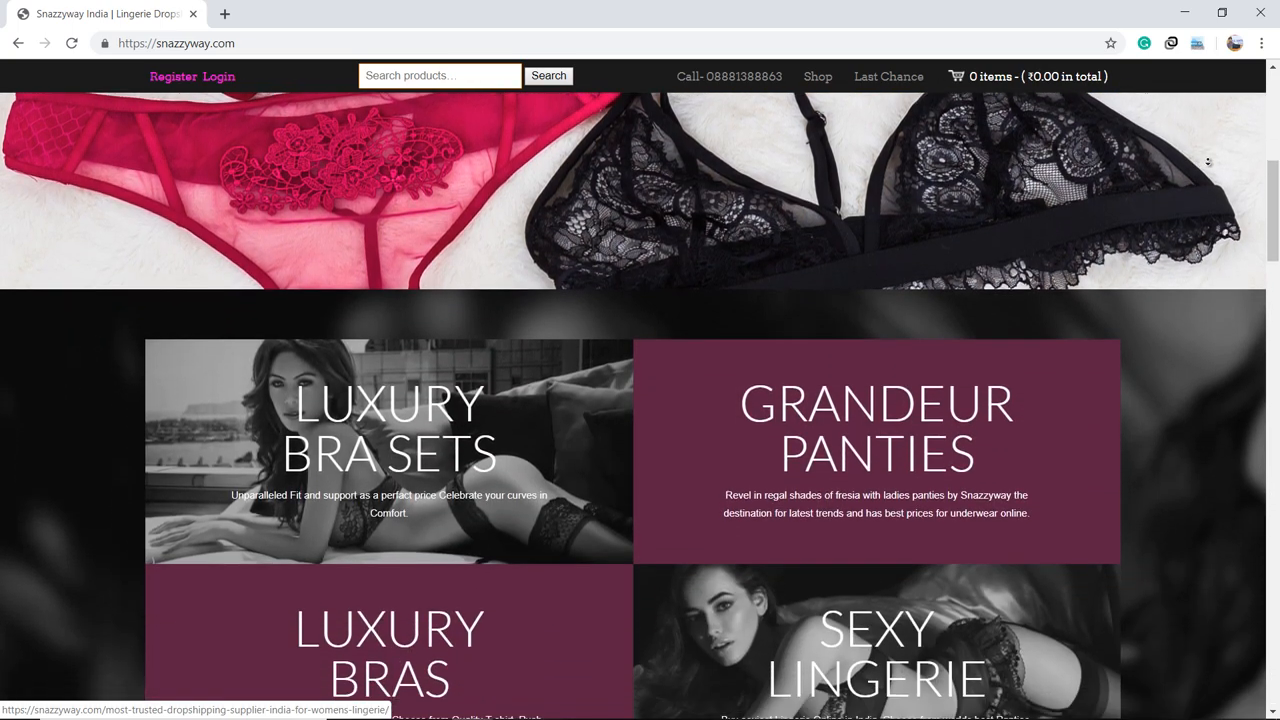
{"action": "scroll", "scroll_direction": "down", "scroll_amount": 3}
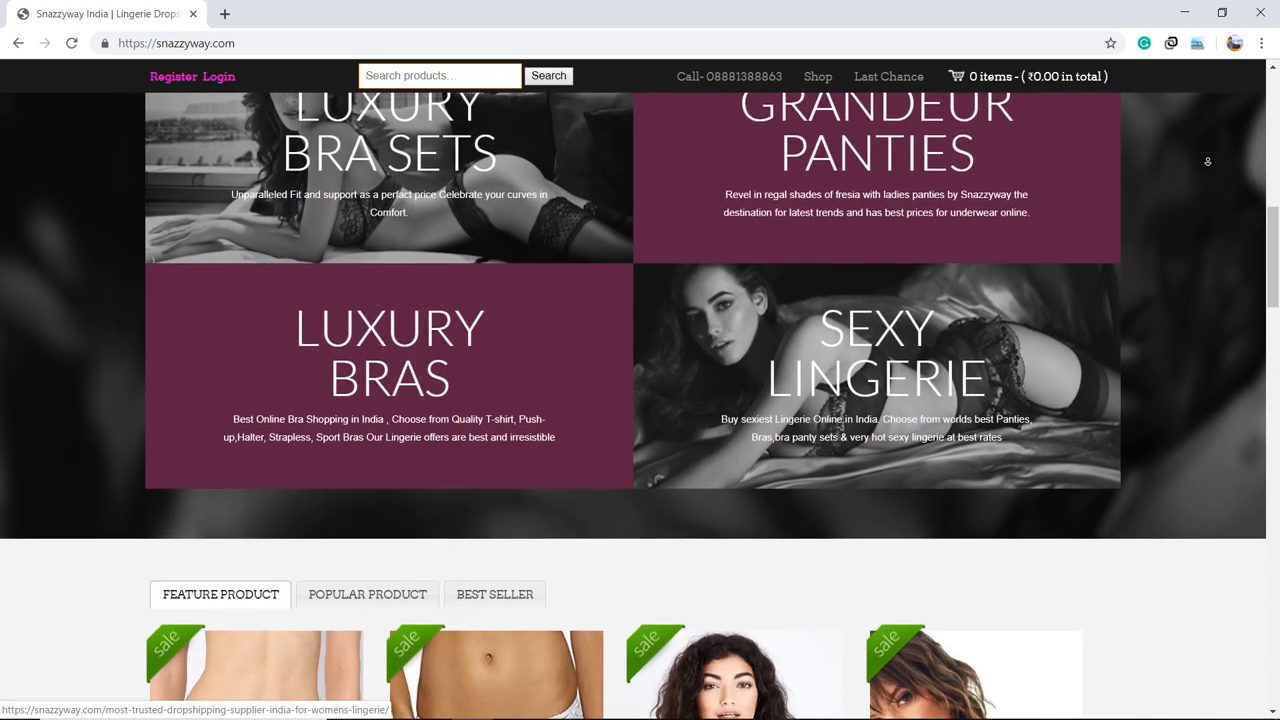
{"action": "scroll", "scroll_direction": "down", "scroll_amount": 3}
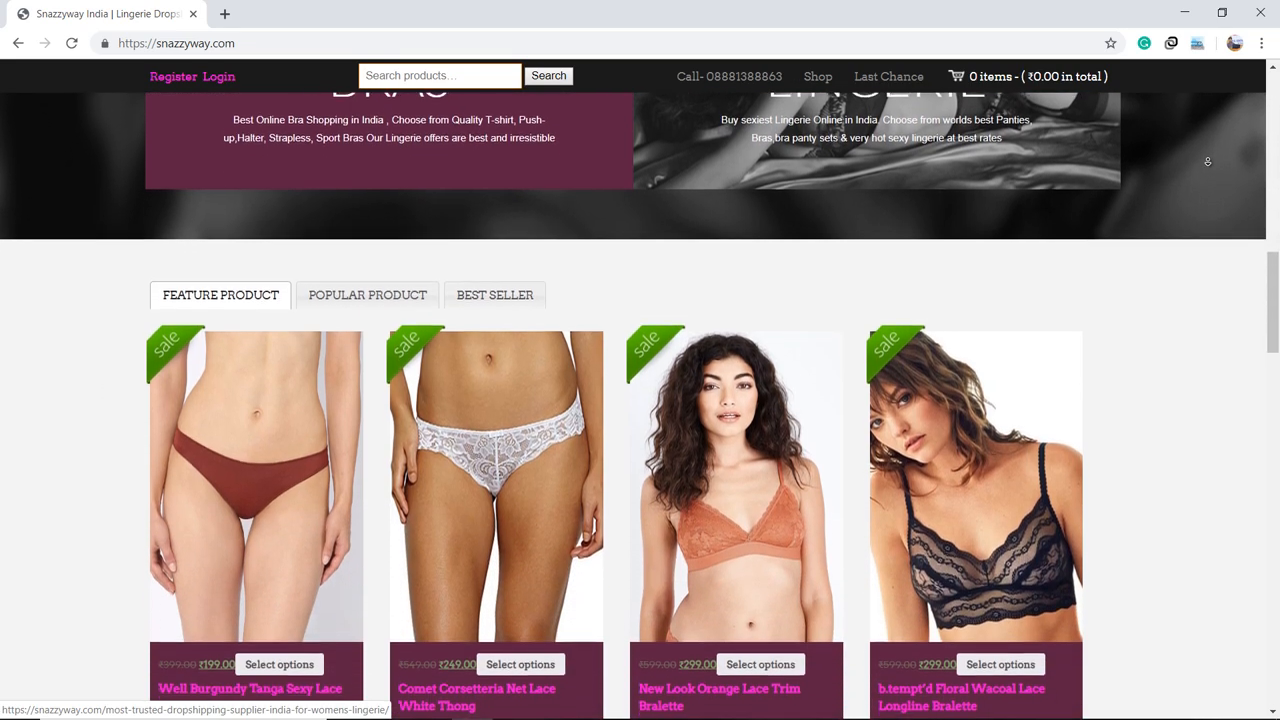
{"action": "scroll", "scroll_direction": "down", "scroll_amount": 3}
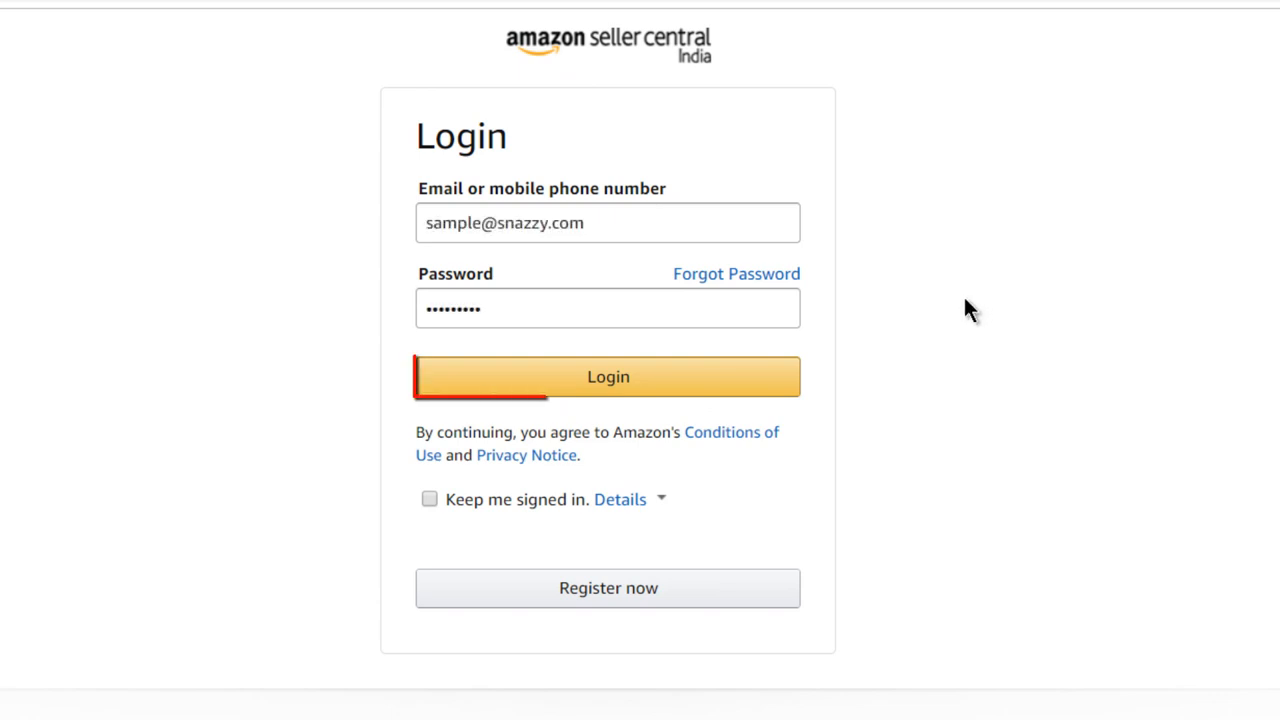
{"action": "mouse_move", "coordinate": [608, 388]}
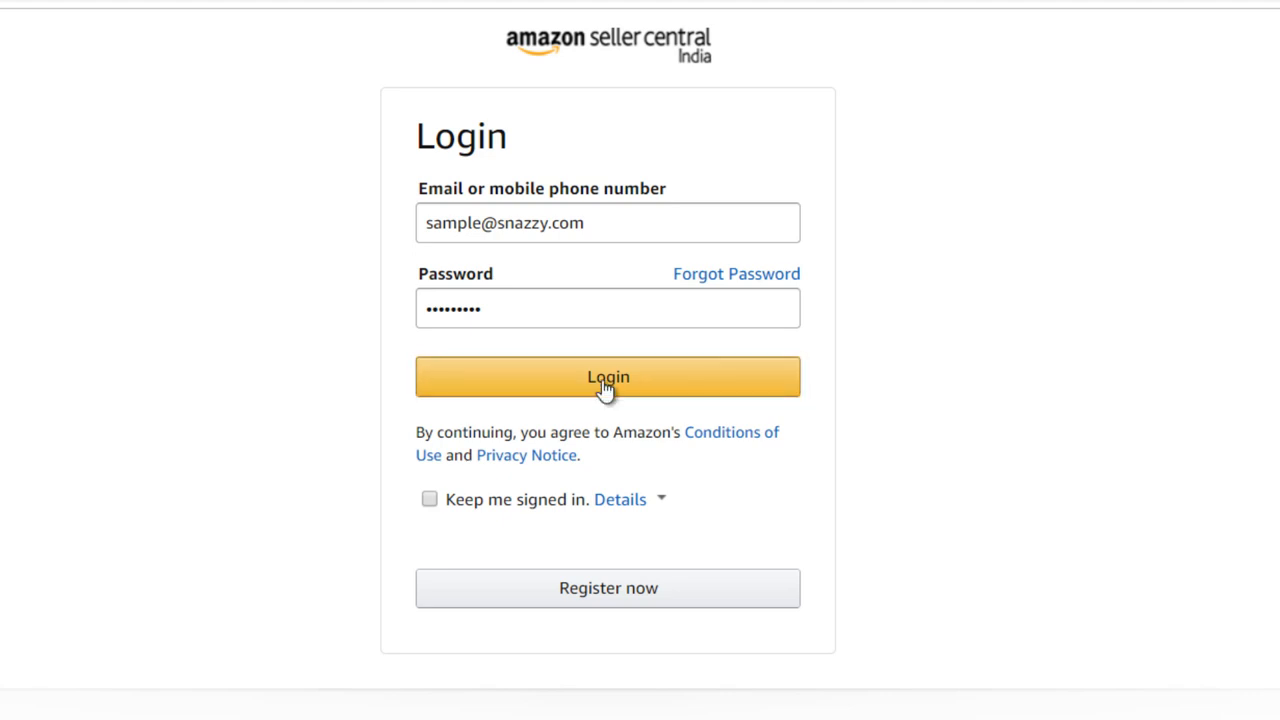
{"action": "left_click", "coordinate": [608, 376]}
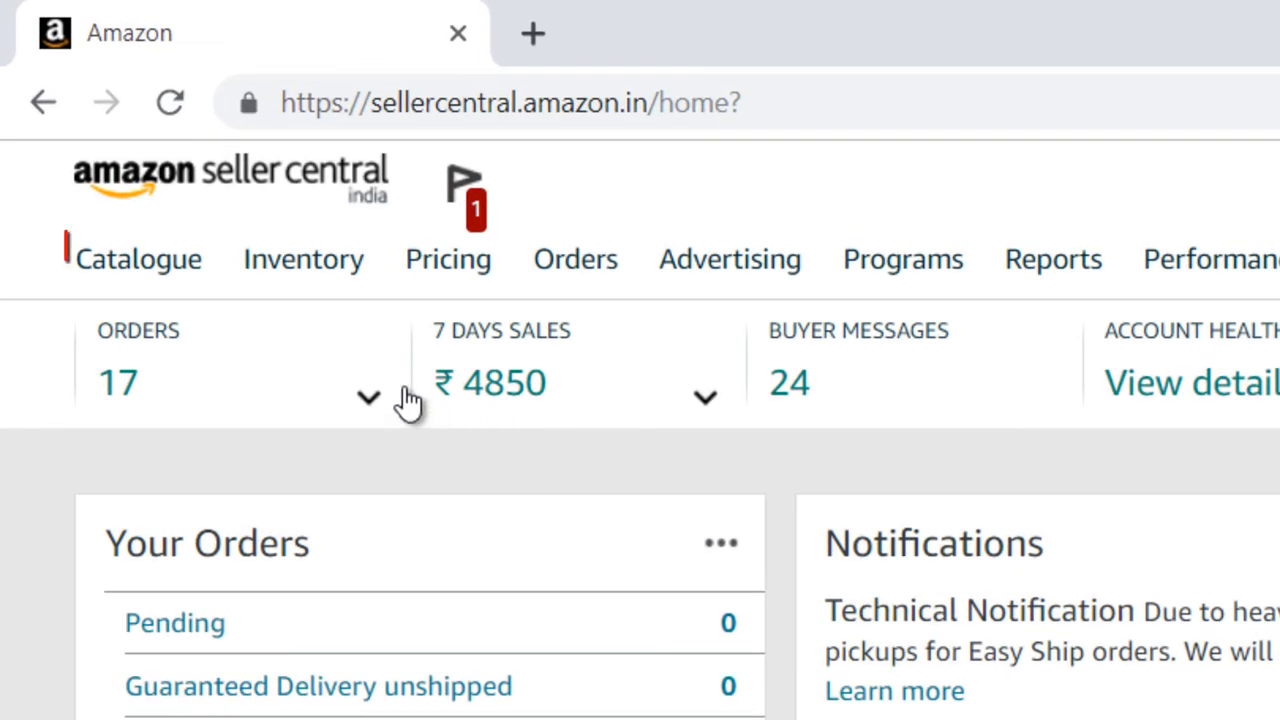
- Go to Catalogue > Add Products and scroll to the bulk-upload inventory file section
{"action": "left_click", "coordinate": [138, 258]}
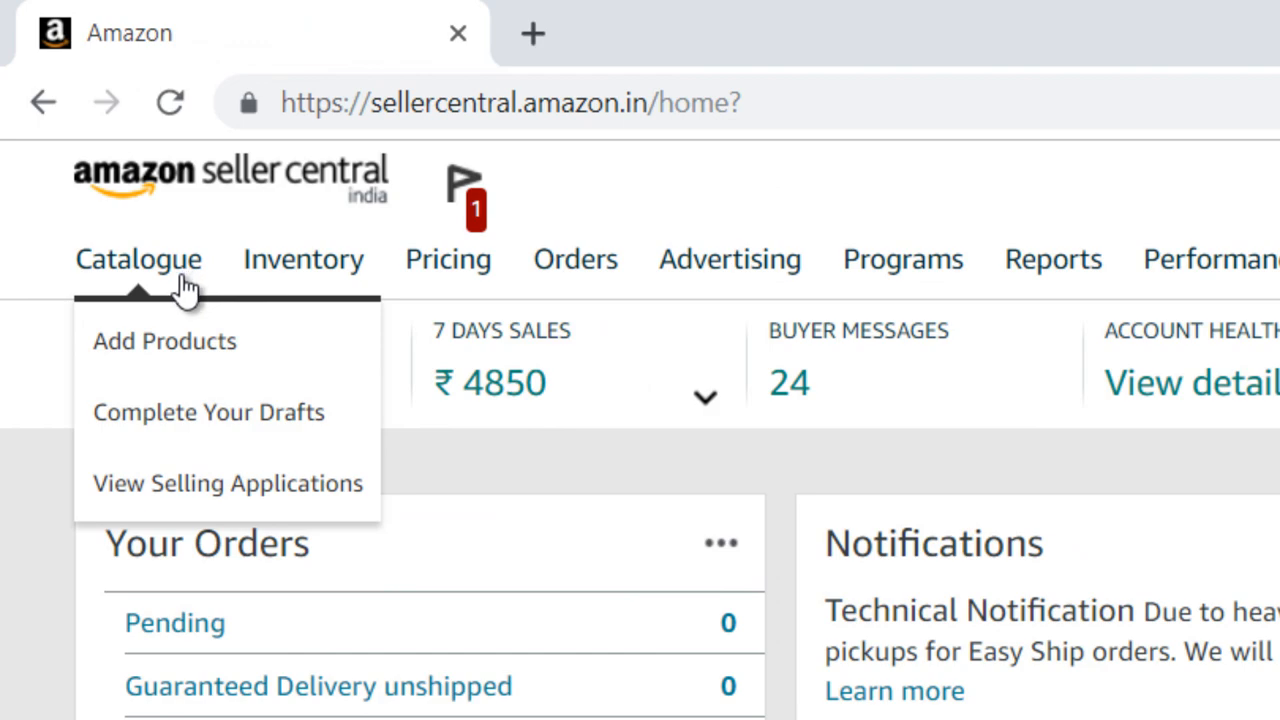
{"action": "mouse_move", "coordinate": [164, 340]}
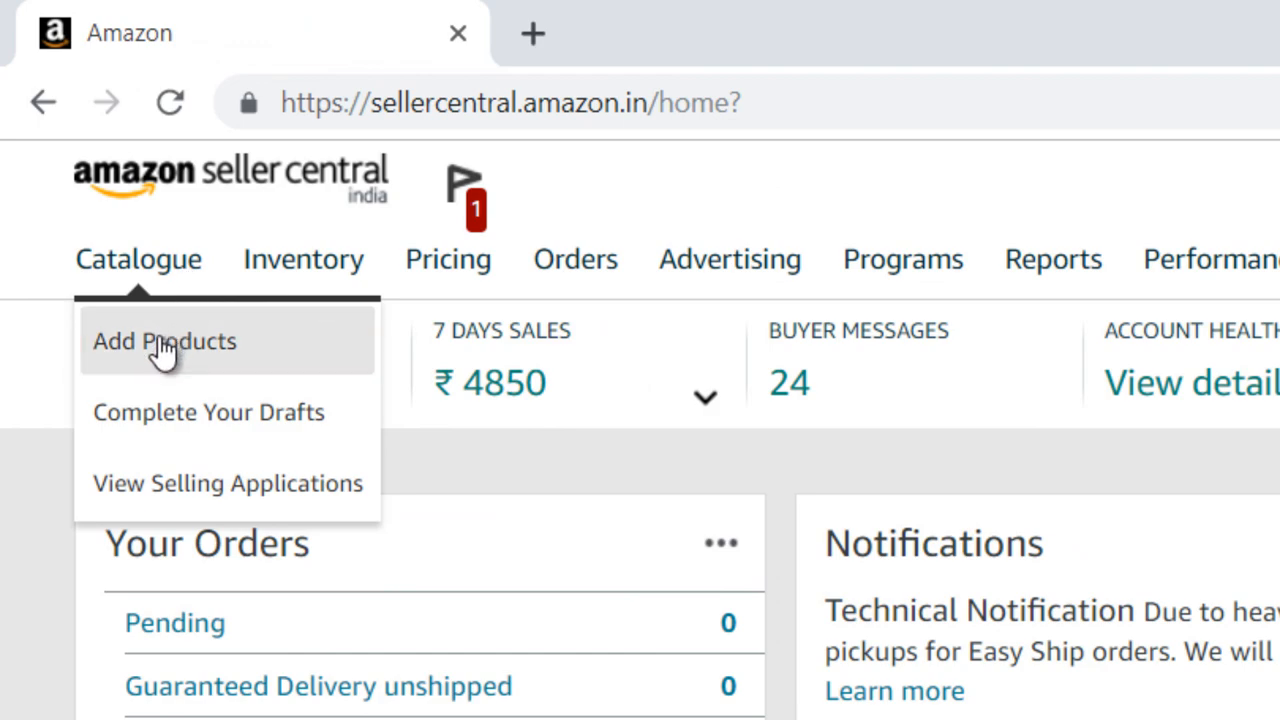
{"action": "left_click", "coordinate": [164, 340]}
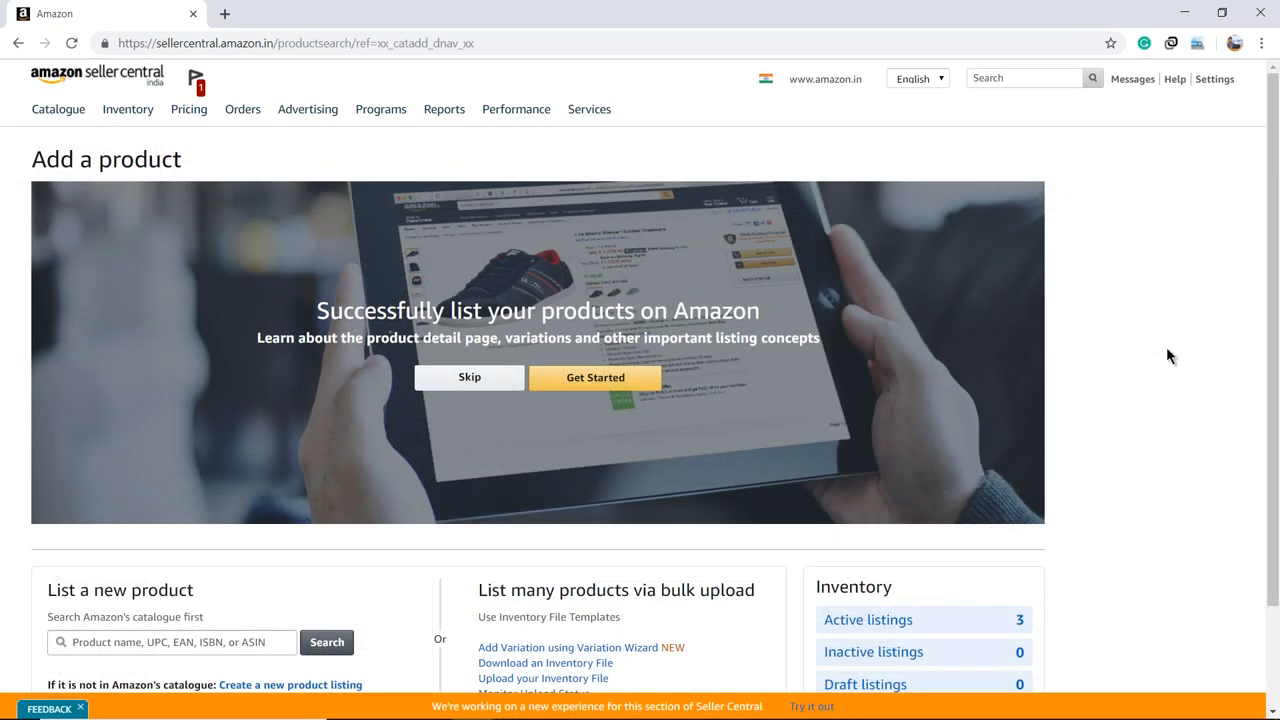
{"action": "scroll", "scroll_direction": "down", "scroll_amount": 3}
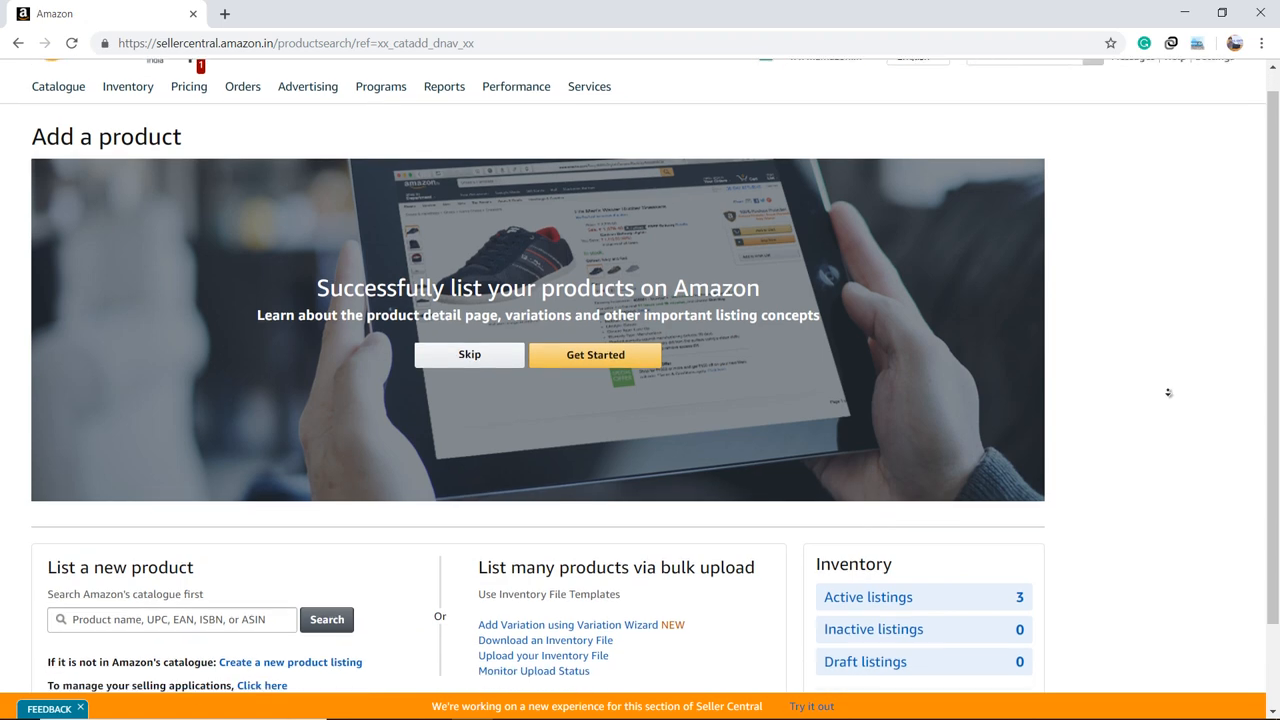
{"action": "scroll", "scroll_direction": "down", "scroll_amount": 3}
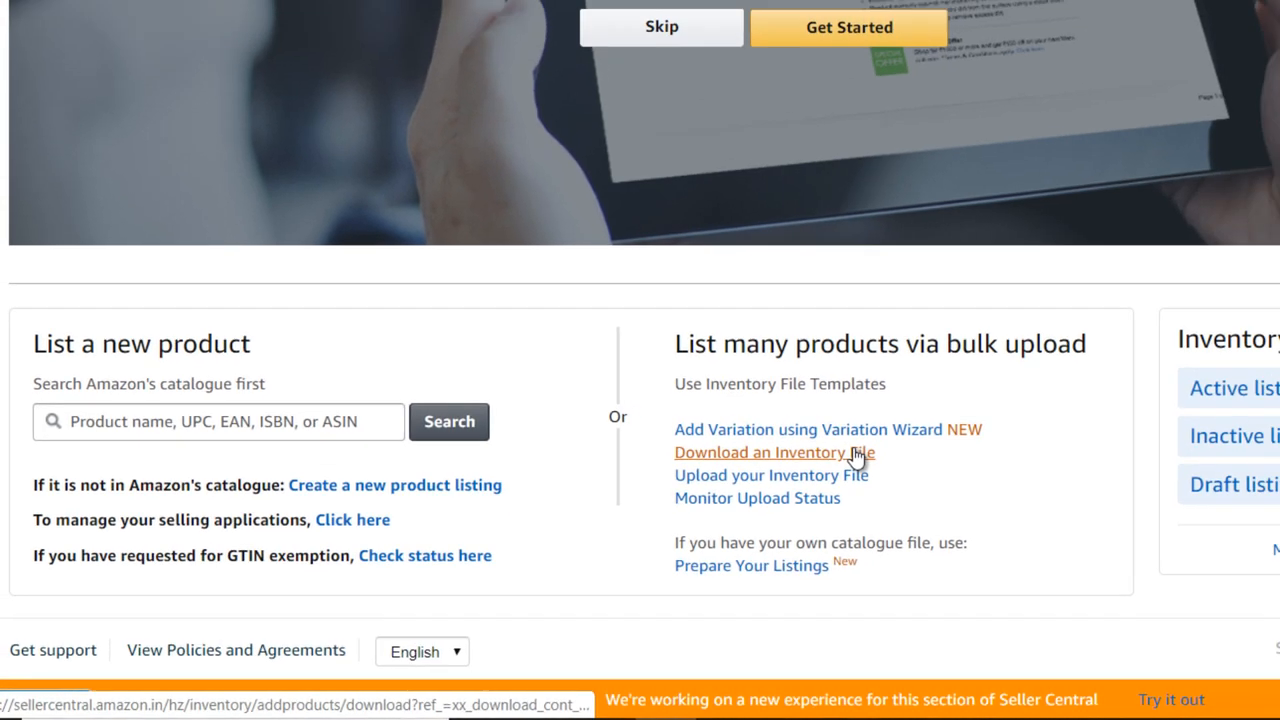
- Reach the inventory file download page and start browsing Clothing & Accessories in the Product Classifier
{"action": "left_click", "coordinate": [774, 452]}
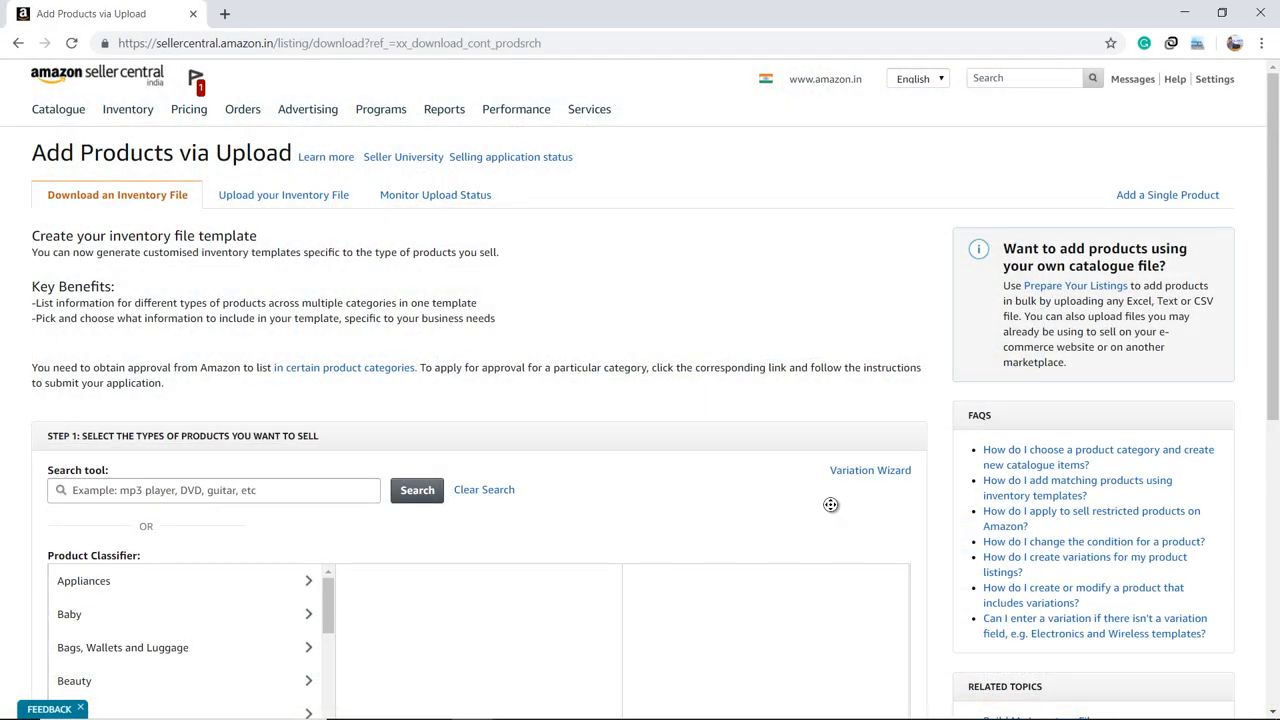
{"action": "scroll", "scroll_direction": "down", "scroll_amount": 3}
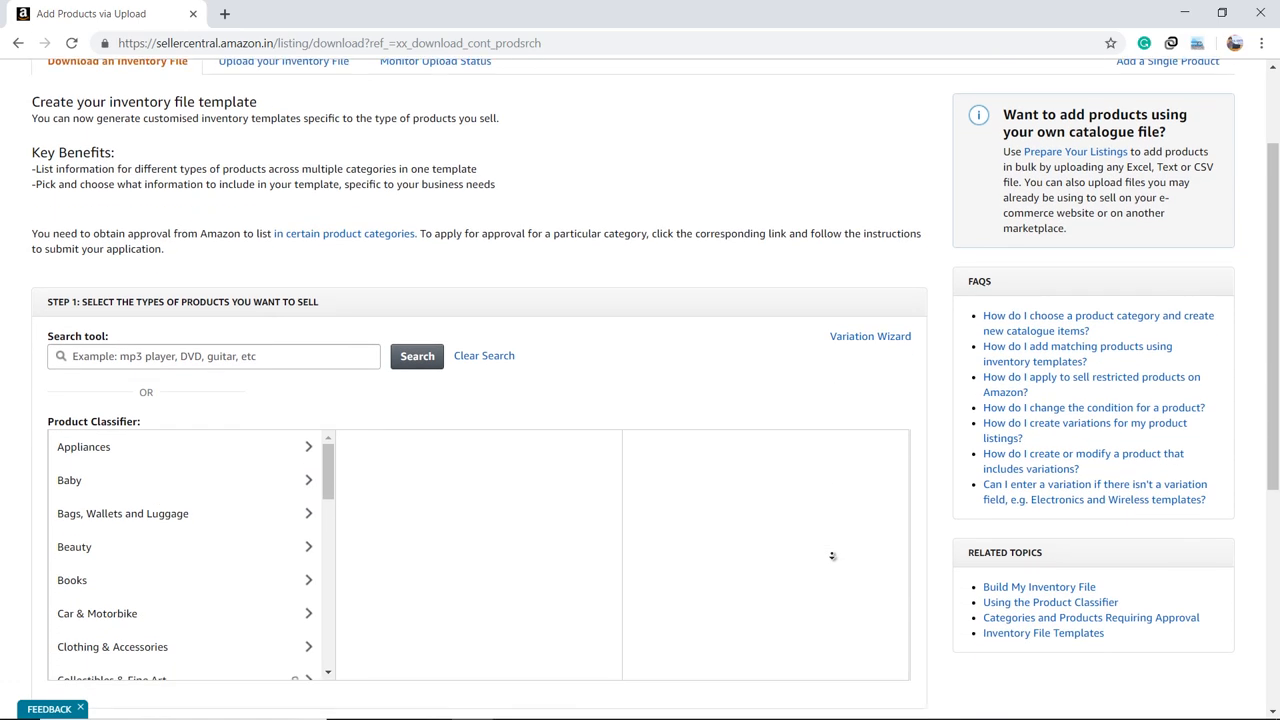
{"action": "scroll", "scroll_direction": "down", "scroll_amount": 3}
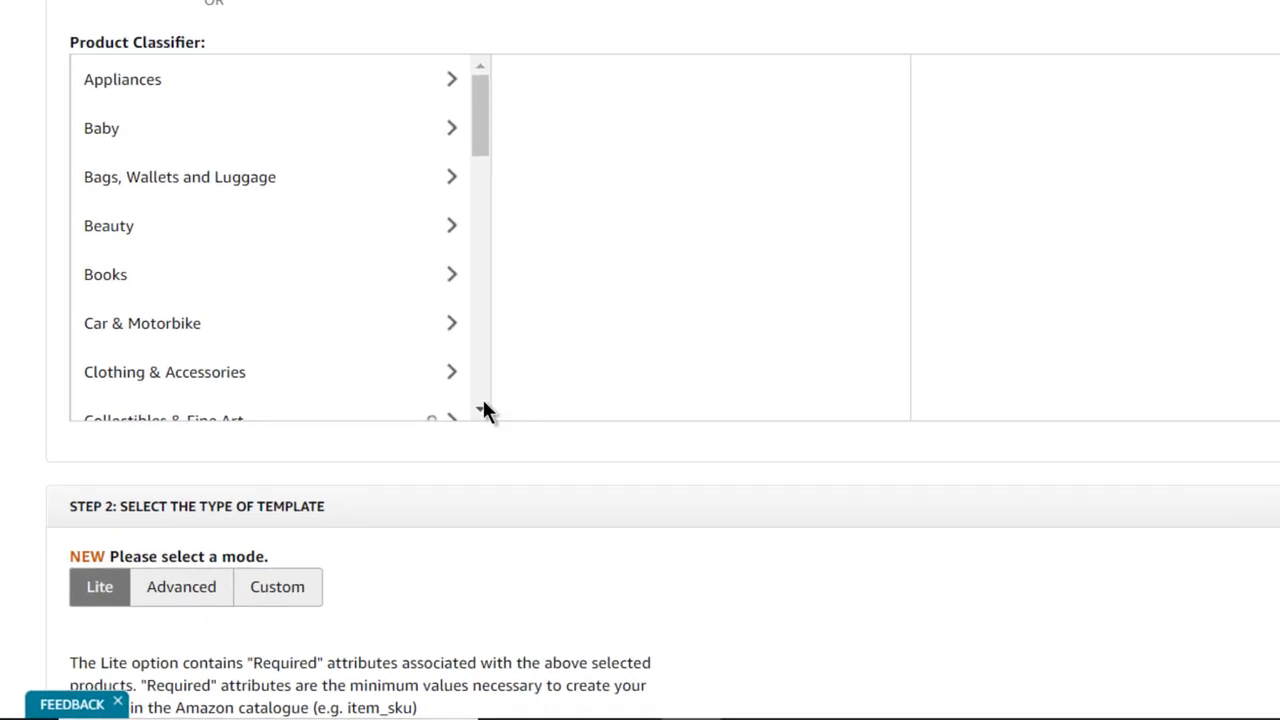
{"action": "left_click", "coordinate": [164, 370]}
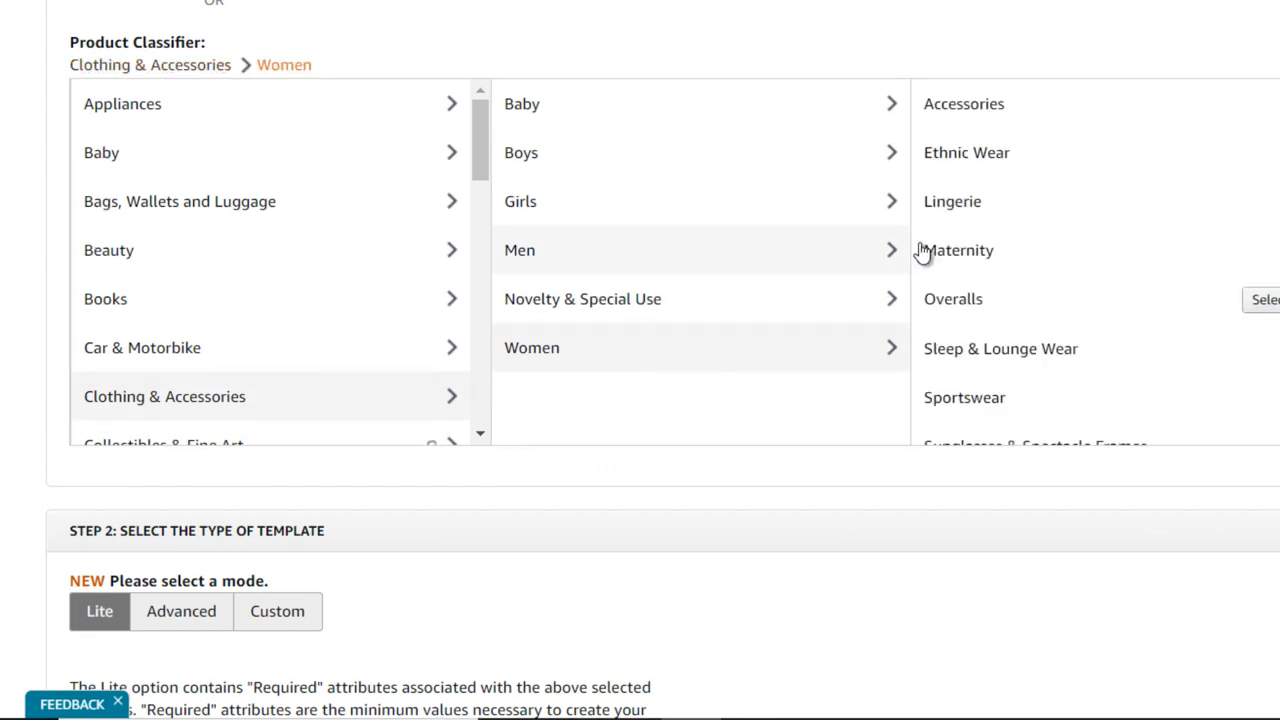
- Narrow to Women > Lingerie > Bras and select Adhesive Bras as the template product type
{"action": "left_click", "coordinate": [952, 200]}
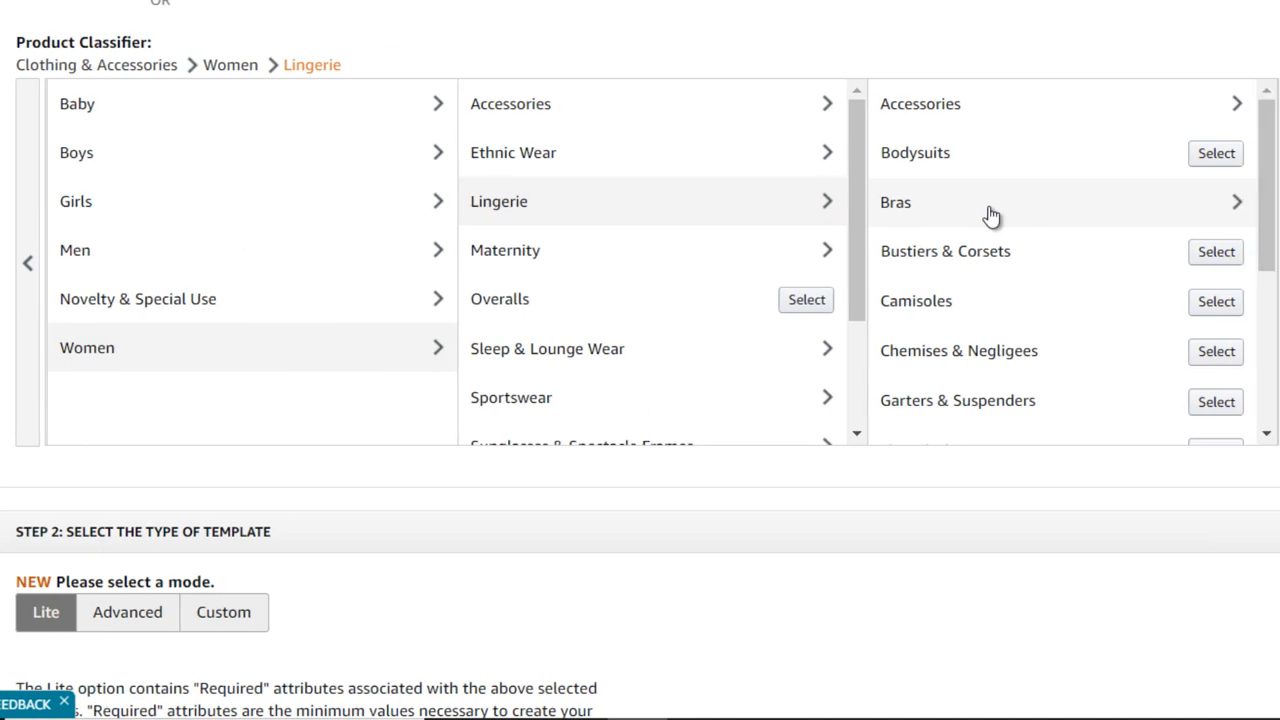
{"action": "left_click", "coordinate": [896, 202]}
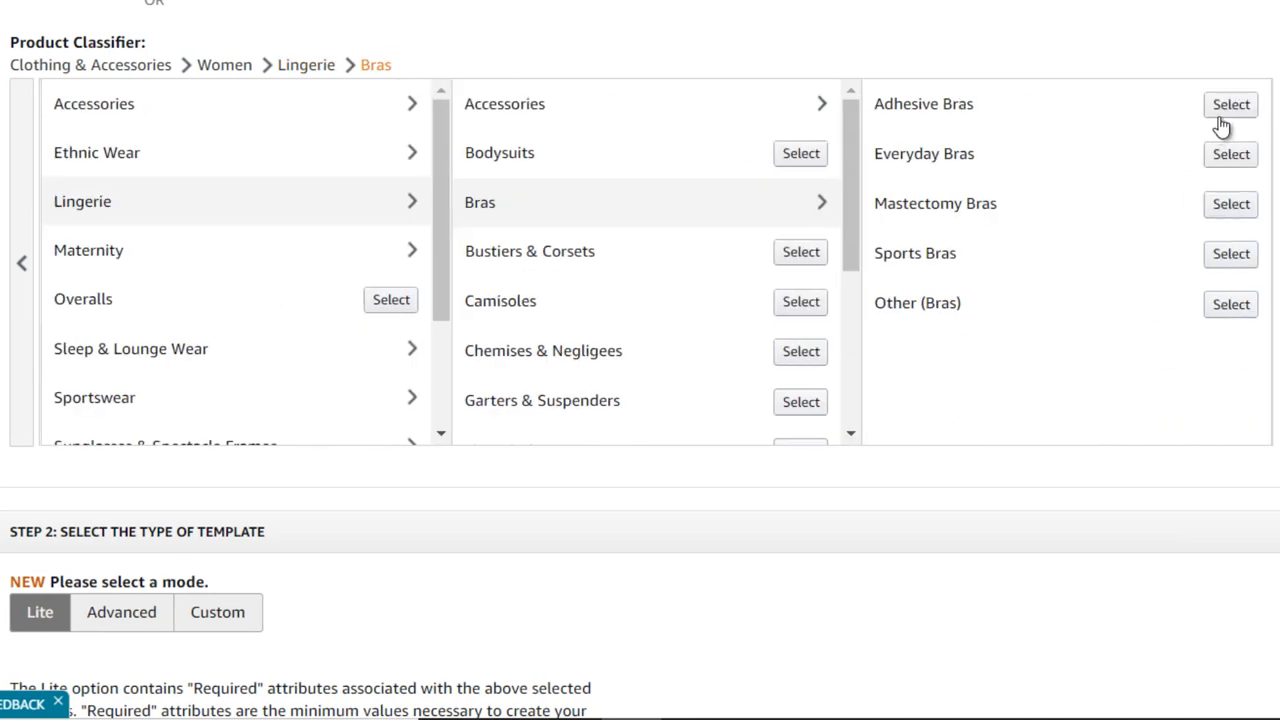
{"action": "left_click", "coordinate": [1230, 104]}
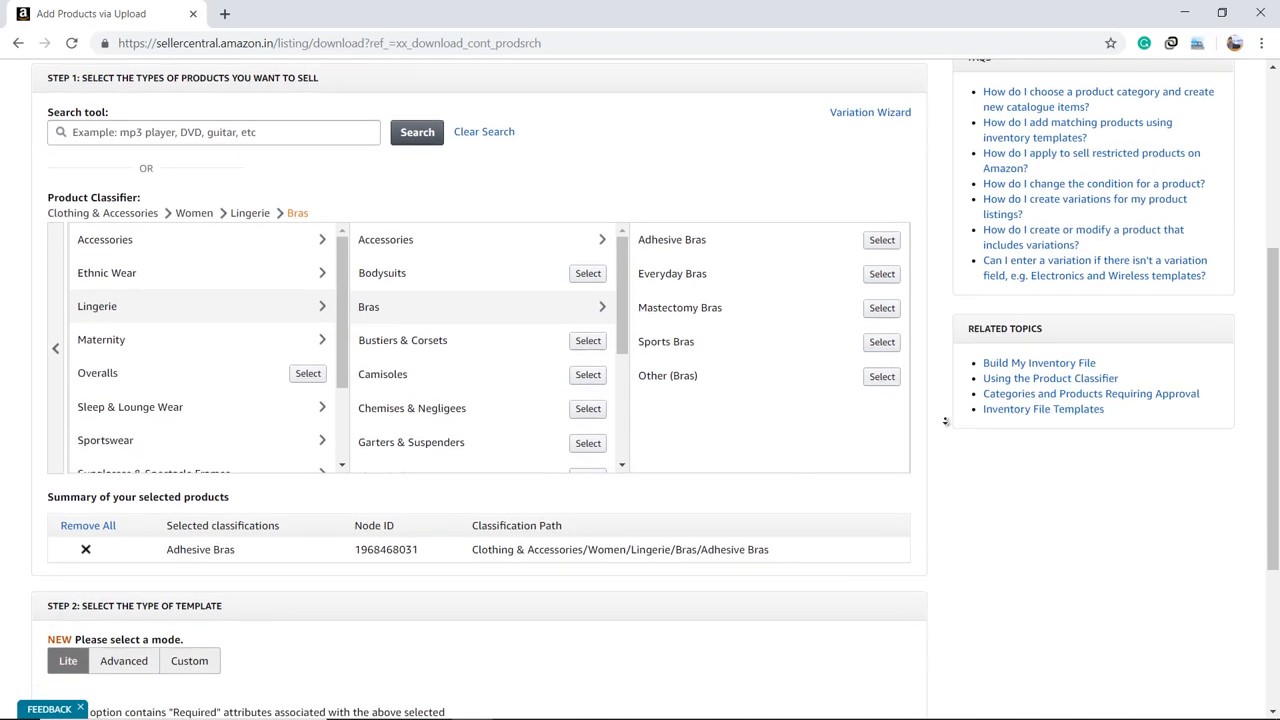
{"action": "scroll", "scroll_direction": "down", "scroll_amount": 3}
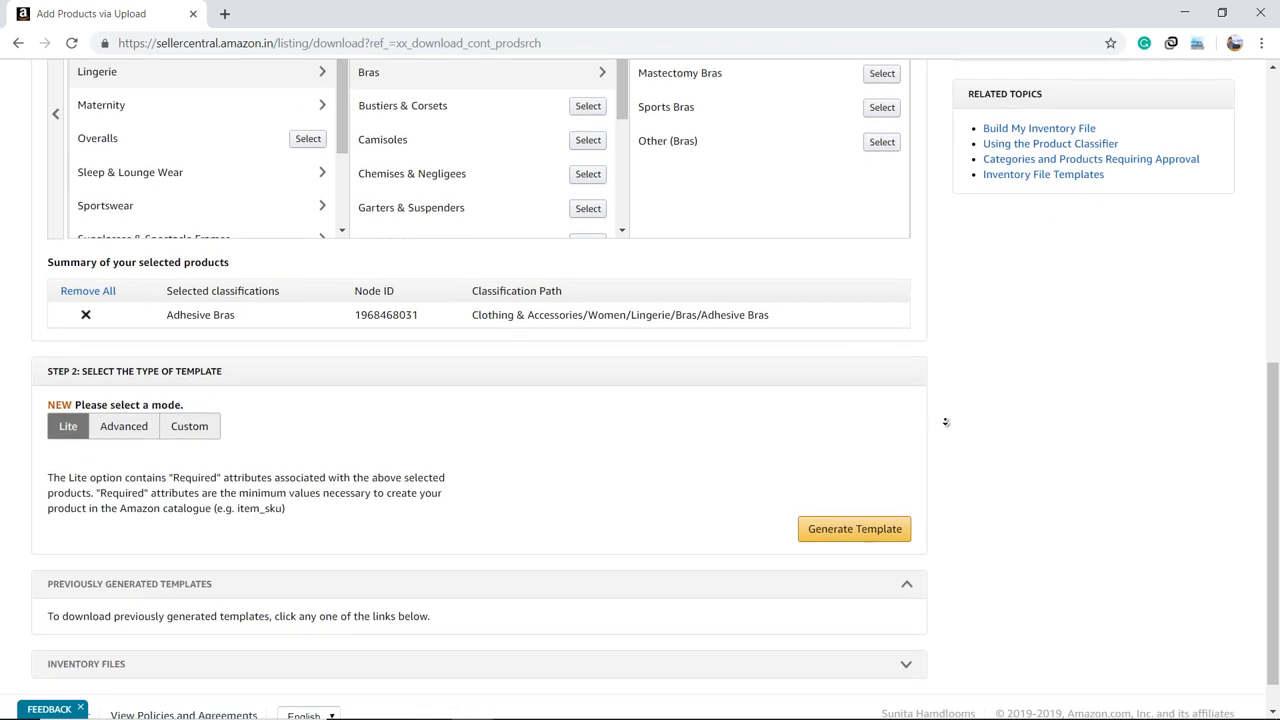
{"action": "scroll", "scroll_direction": "down", "scroll_amount": 3}
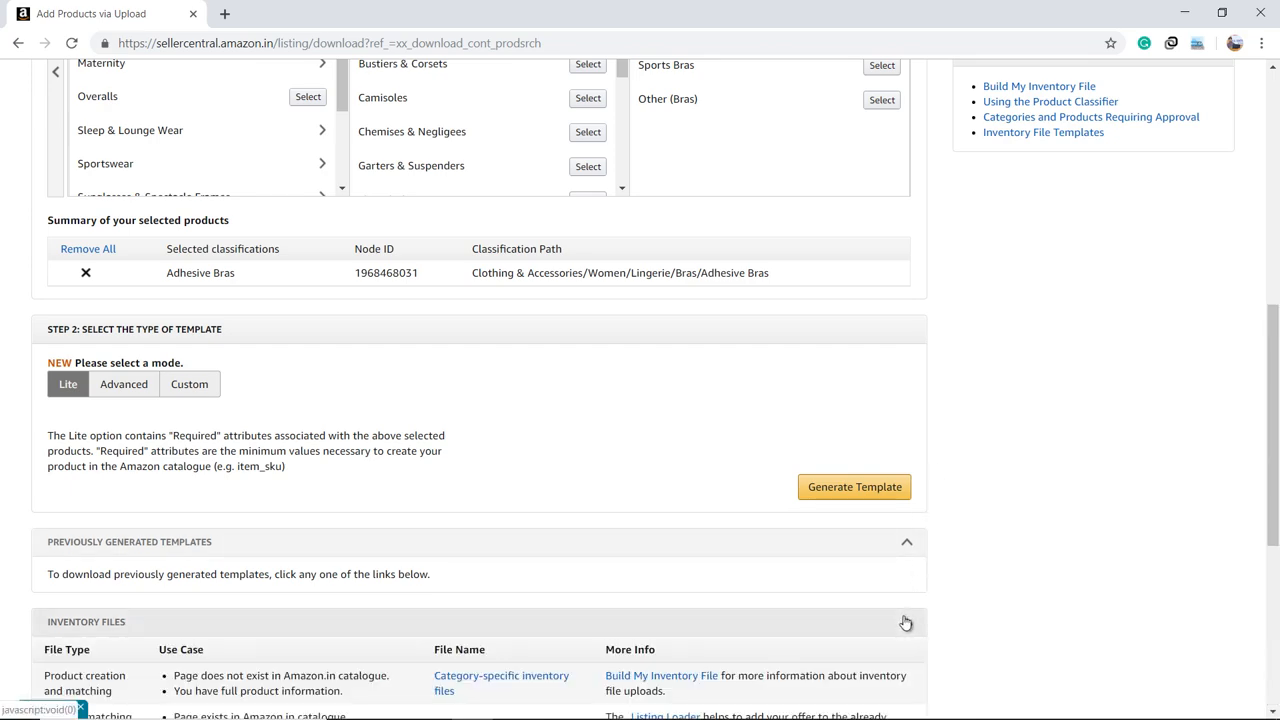
- Scroll down to the Inventory Files table with Category-specific inventory files
{"action": "scroll", "scroll_direction": "down", "scroll_amount": 3}
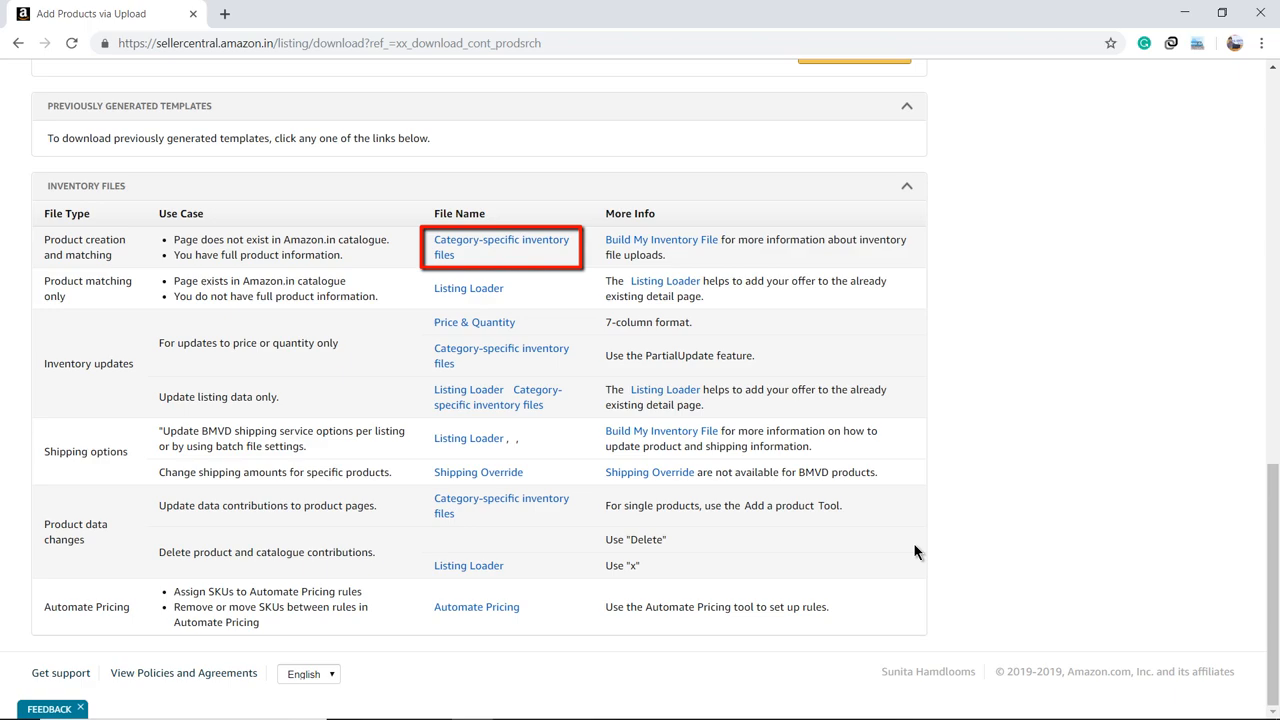
{"action": "mouse_move", "coordinate": [492, 248]}
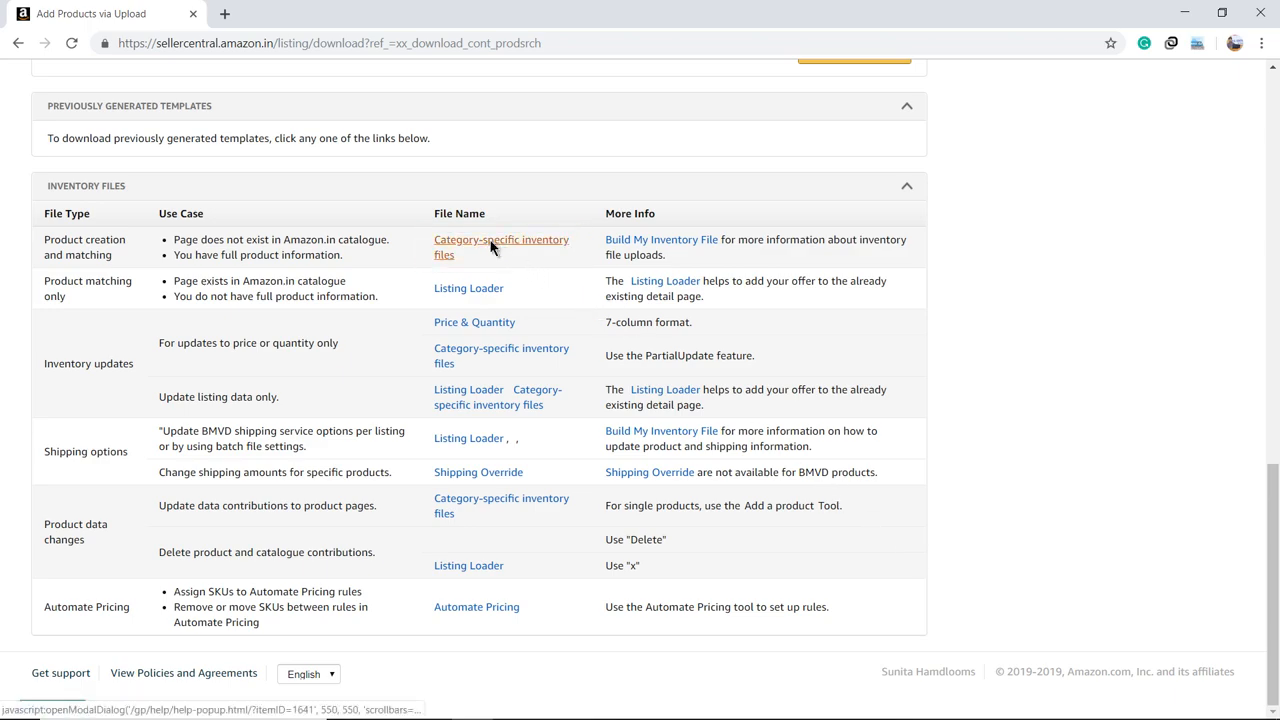
- In the Inventory File Templates help popup, scroll to the Clothing template row (Flat.File.Clothing.in.xlsm)
{"action": "left_click", "coordinate": [500, 246]}
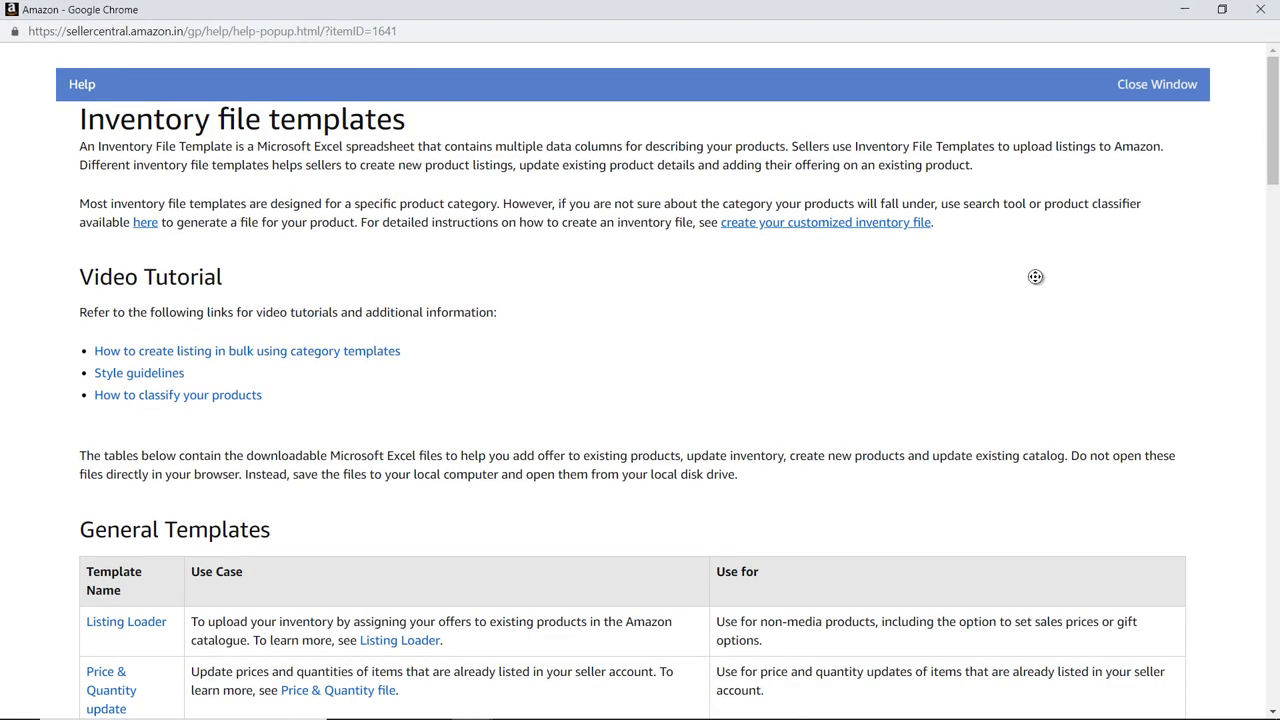
{"action": "scroll", "scroll_direction": "down", "scroll_amount": 3}
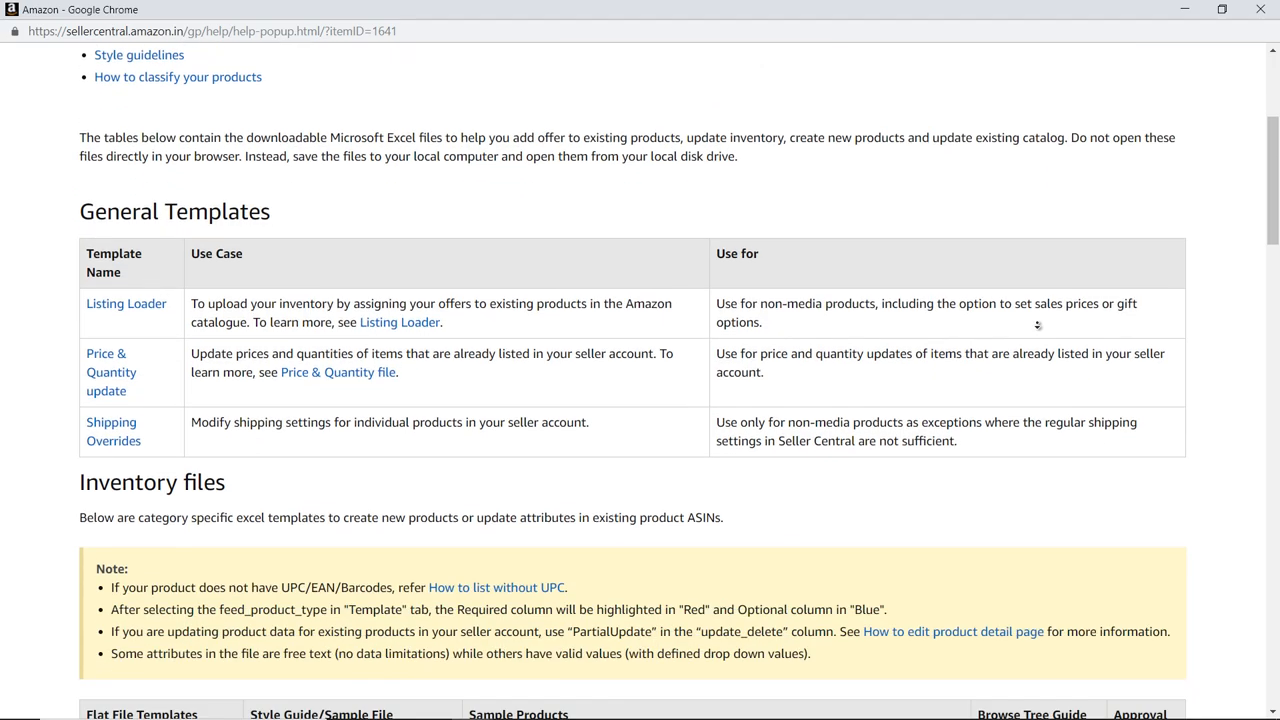
{"action": "scroll", "scroll_direction": "down", "scroll_amount": 3}
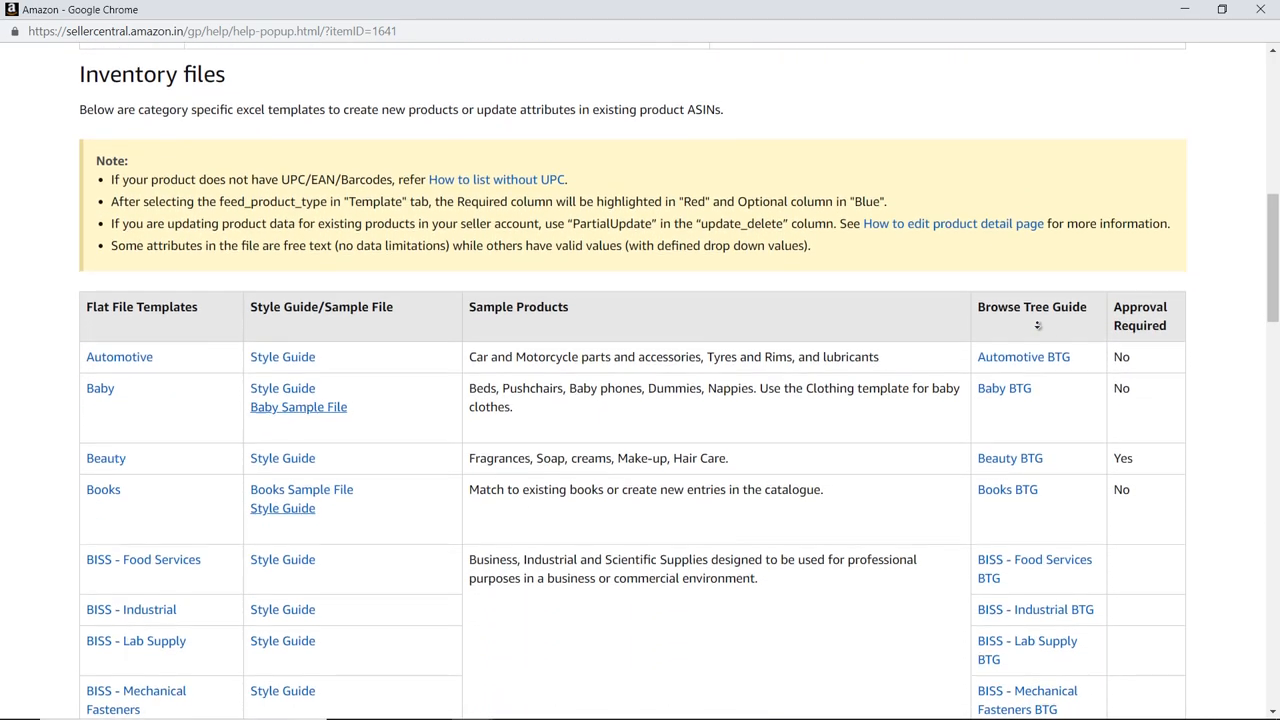
{"action": "scroll", "scroll_direction": "down", "scroll_amount": 3}
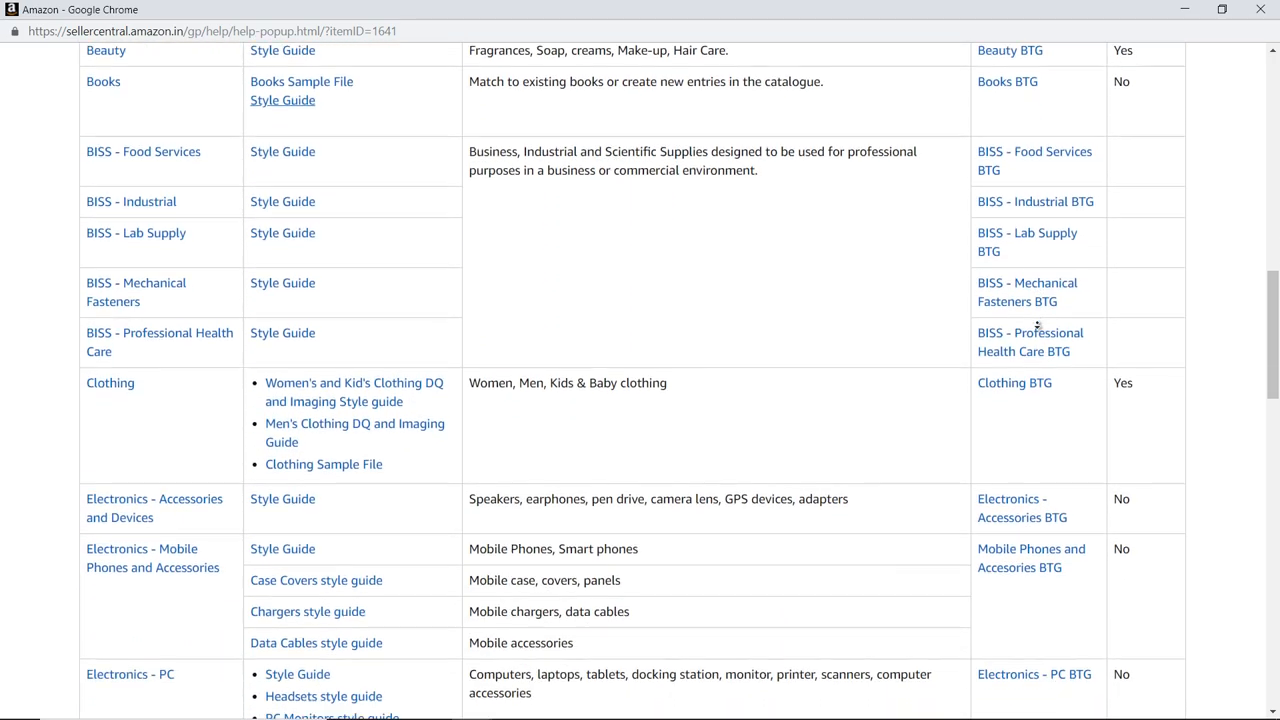
{"action": "scroll", "scroll_direction": "down", "scroll_amount": 3}
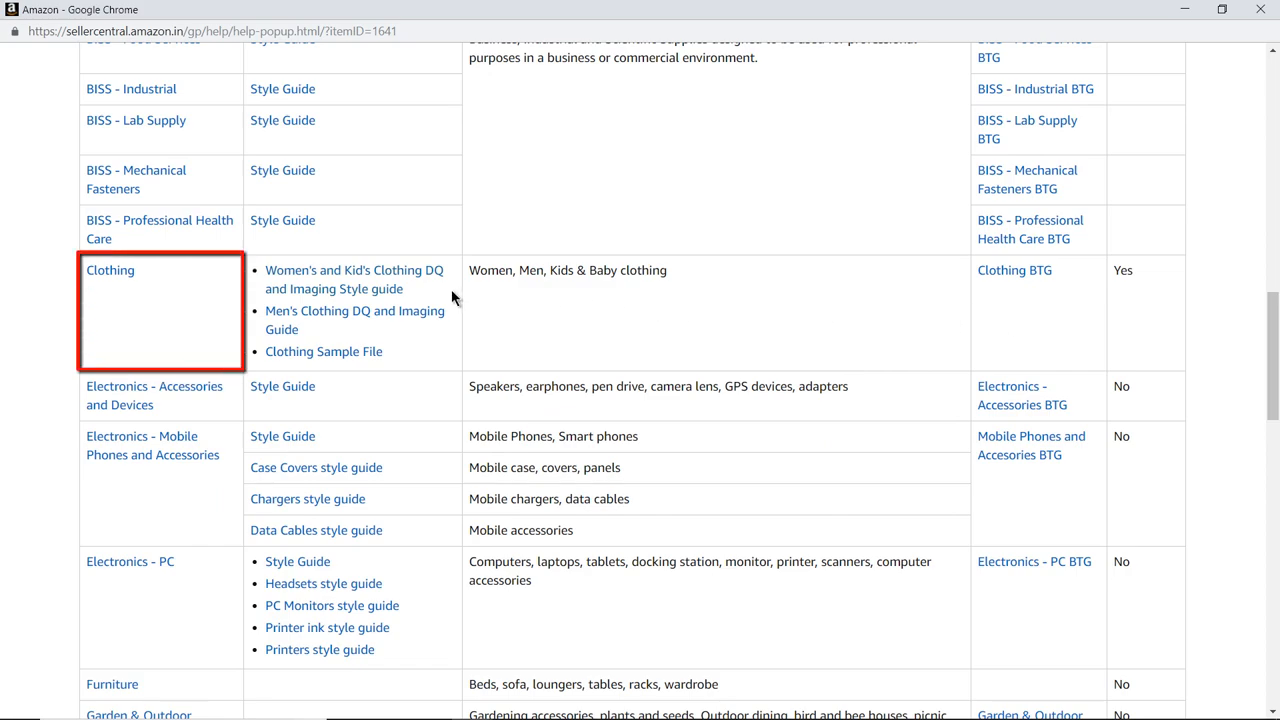
{"action": "mouse_move", "coordinate": [108, 270]}
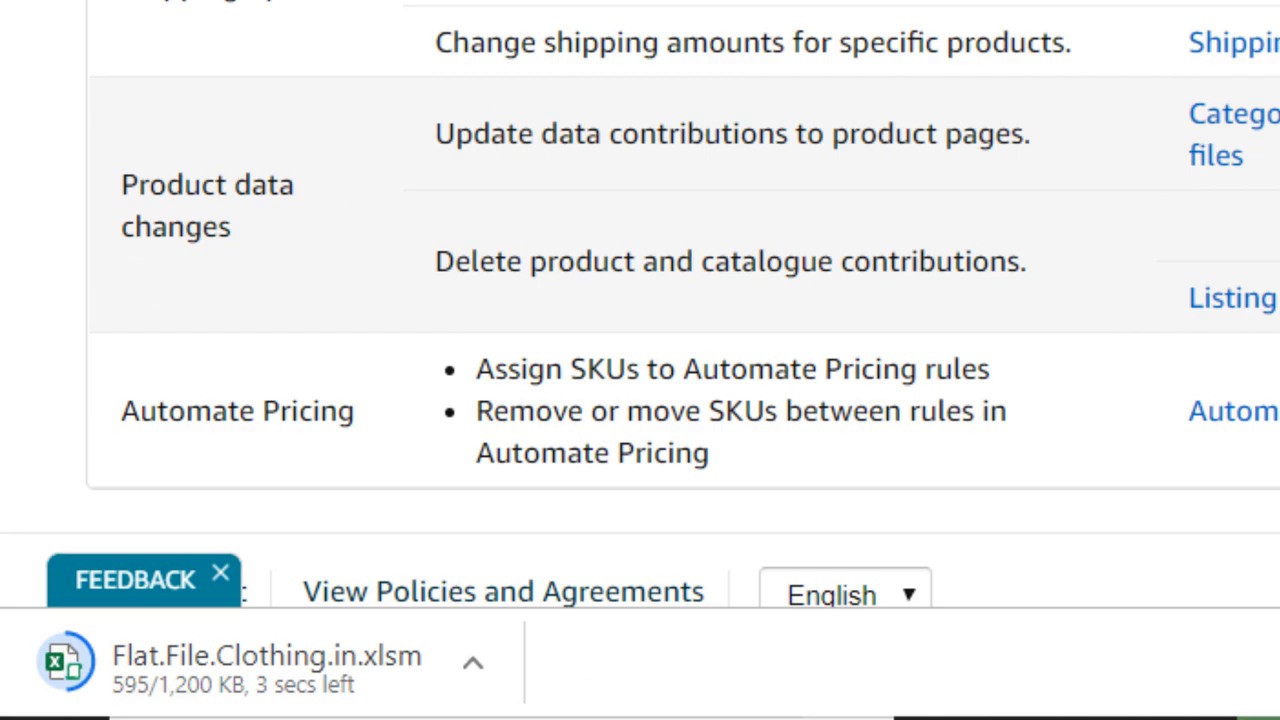
{"action": "scroll", "scroll_direction": "up", "scroll_amount": 3}
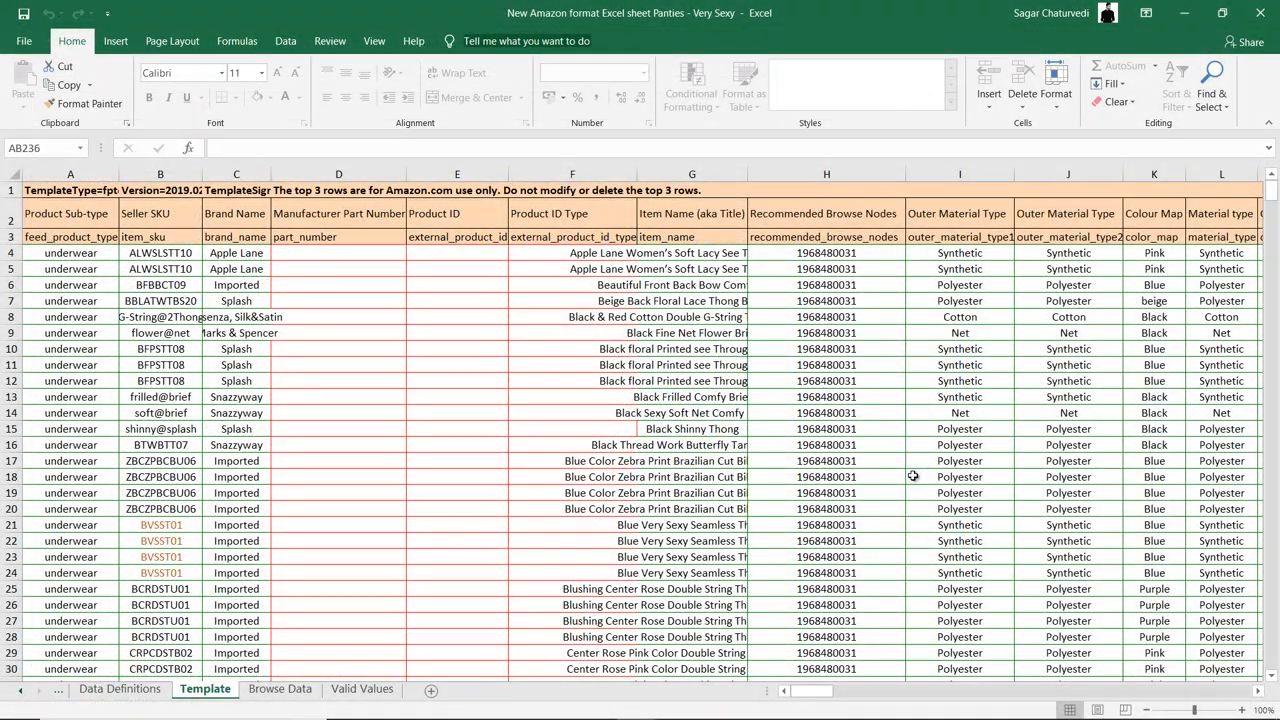
{"action": "scroll", "scroll_direction": "down", "scroll_amount": 3}
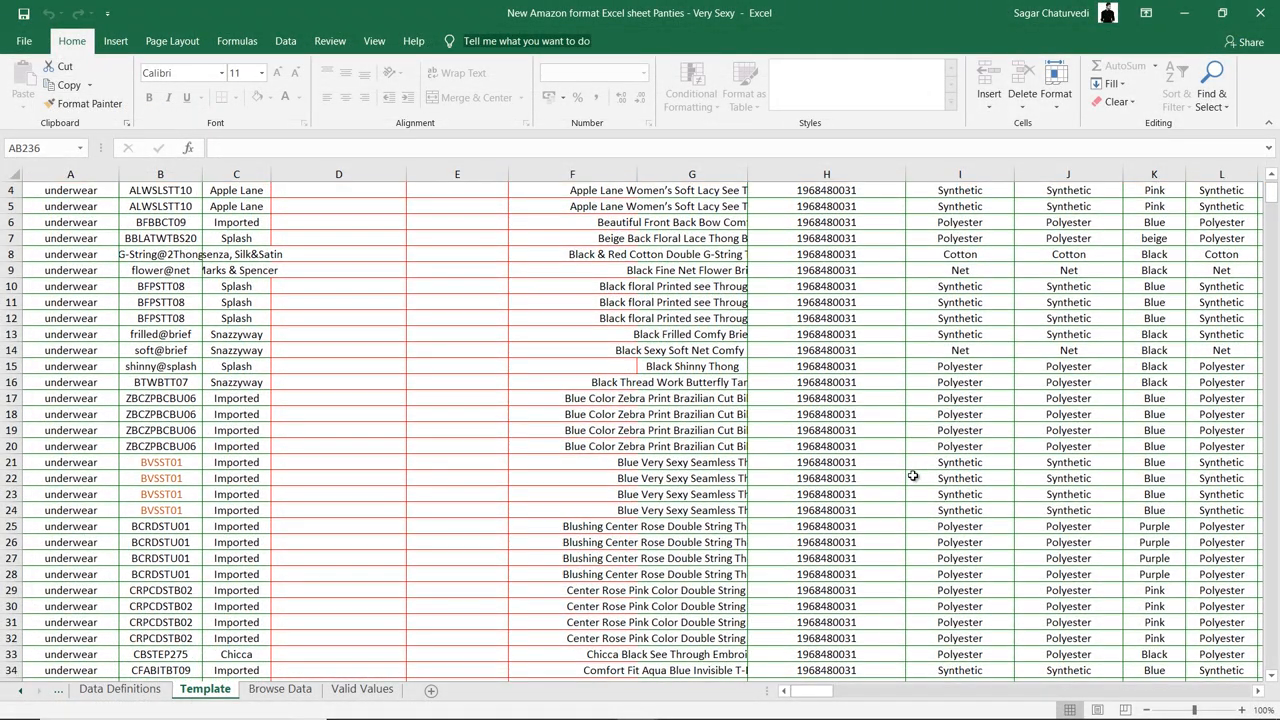
{"action": "scroll", "scroll_direction": "down", "scroll_amount": 3}
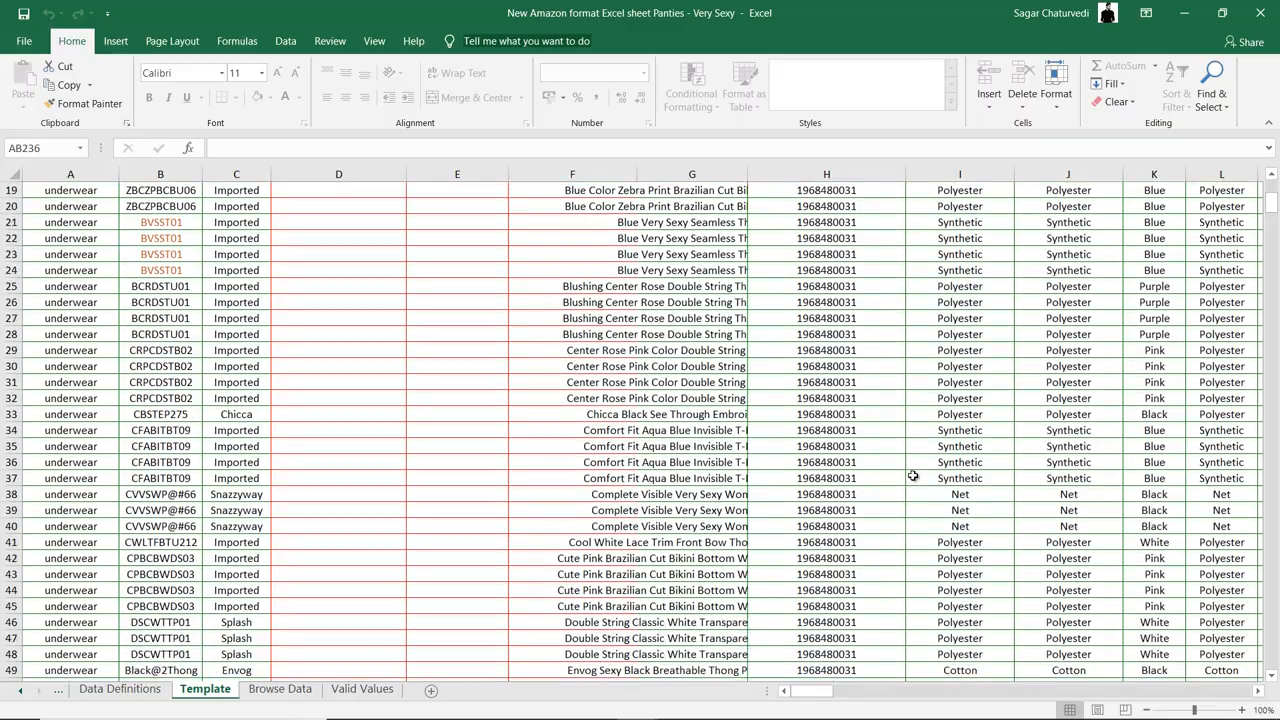
{"action": "scroll", "scroll_direction": "down", "scroll_amount": 3}
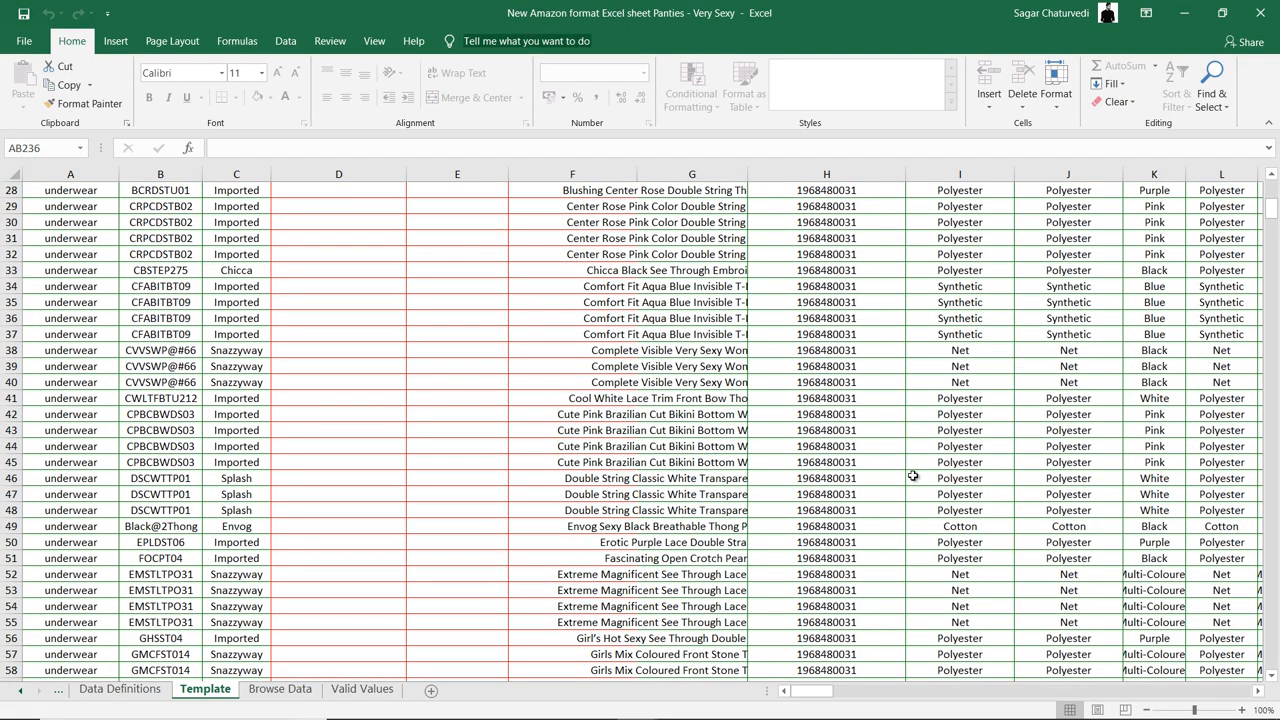
{"action": "scroll", "scroll_direction": "up", "scroll_amount": 3}
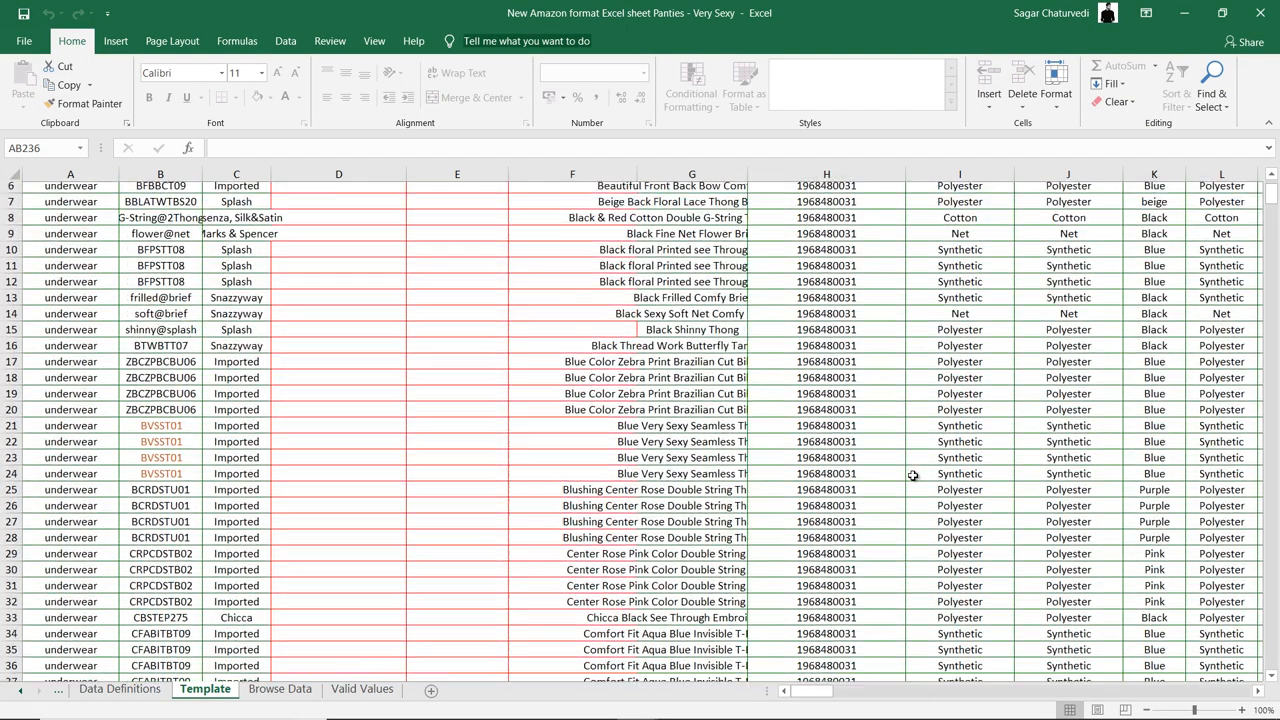
{"action": "scroll", "scroll_direction": "up", "scroll_amount": 3}
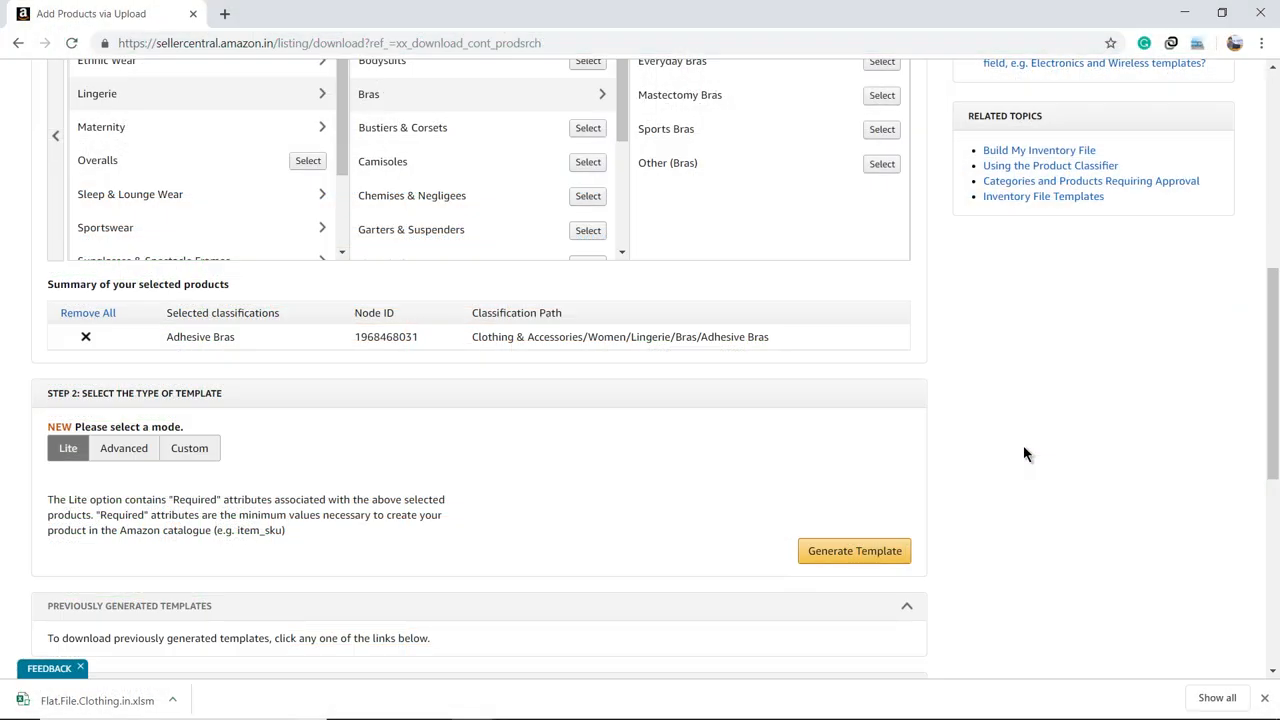
{"action": "mouse_move", "coordinate": [938, 476]}
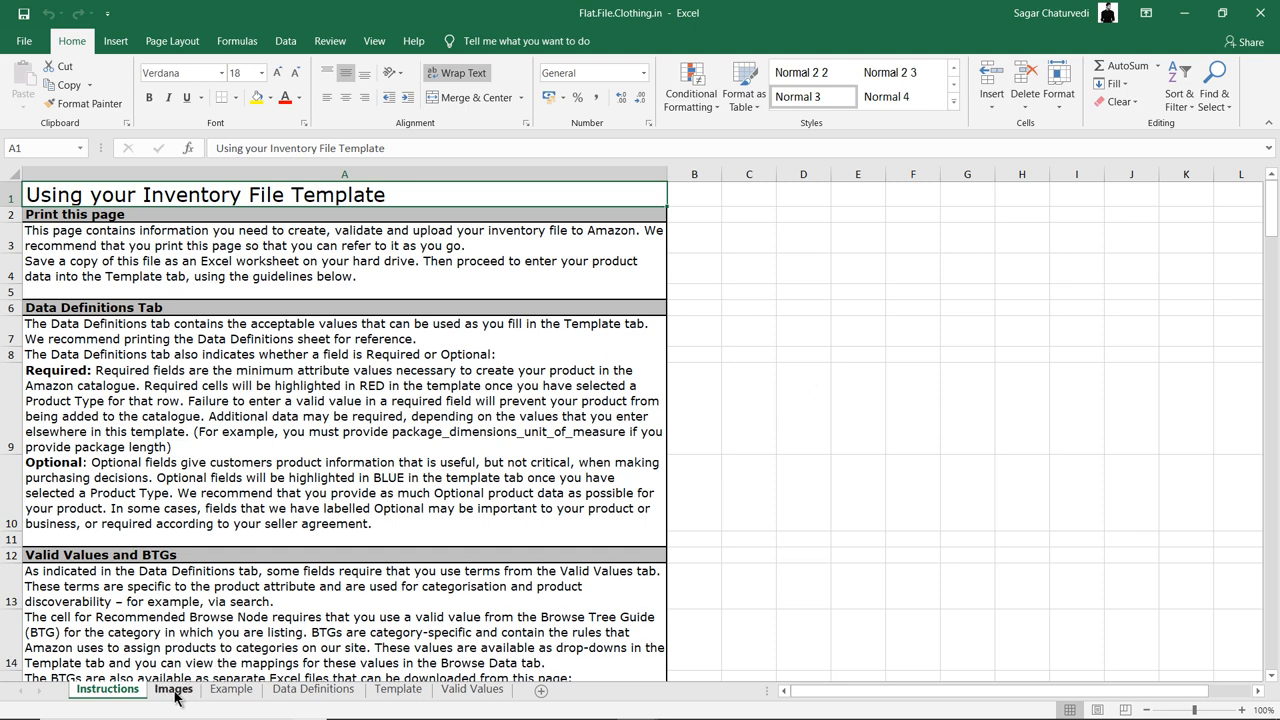
- View the Images, Example and Data Definitions sheets of Flat.File.Clothing.in, then return to the filled workbook
{"action": "left_click", "coordinate": [172, 688]}
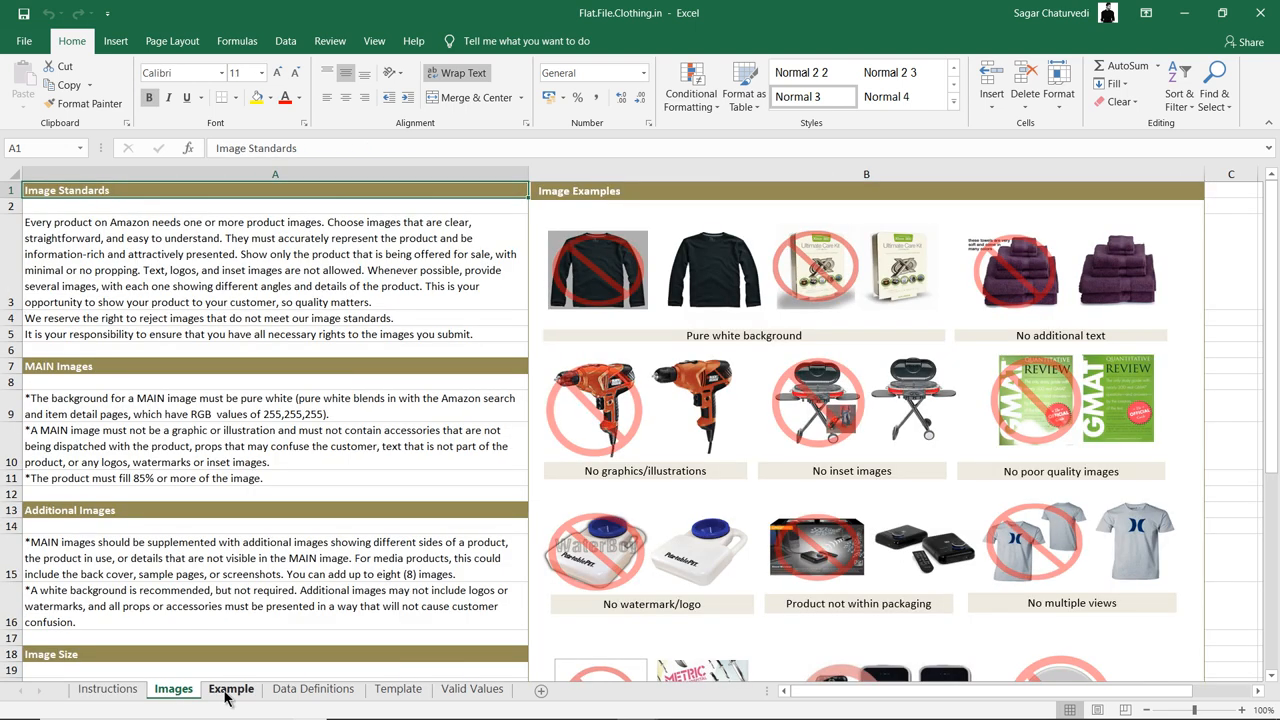
{"action": "left_click", "coordinate": [232, 688]}
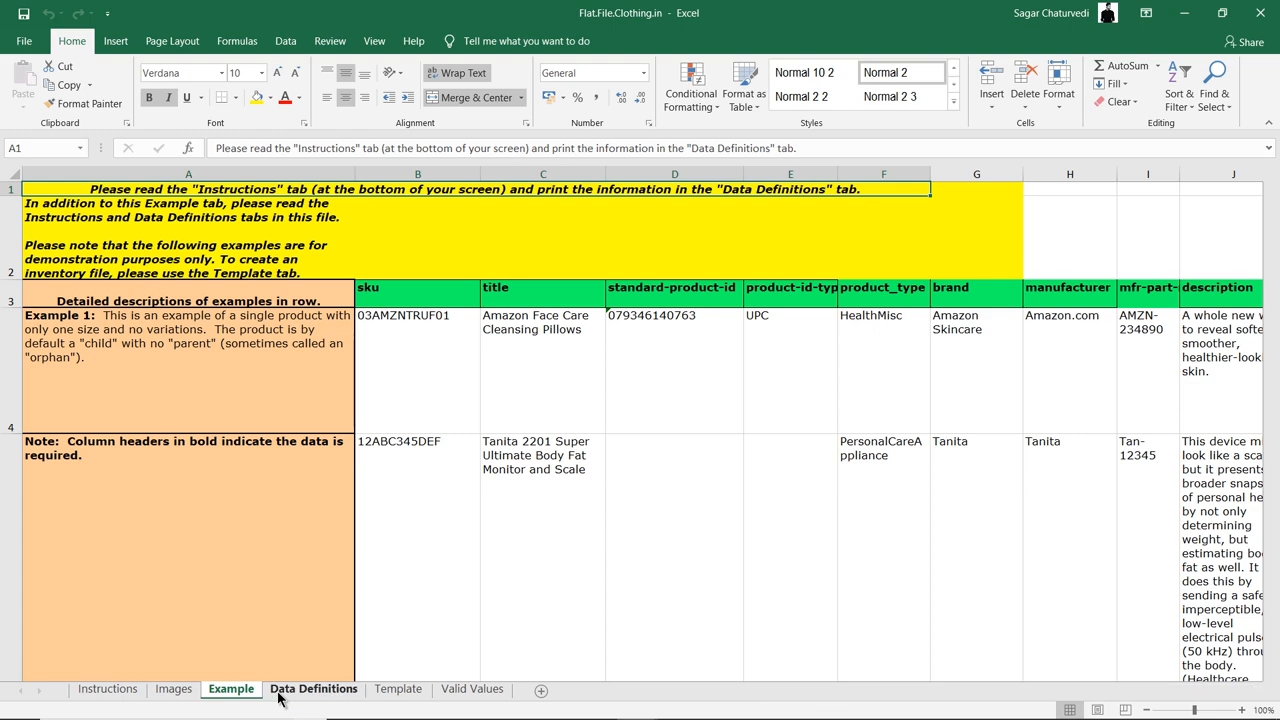
{"action": "left_click", "coordinate": [312, 688]}
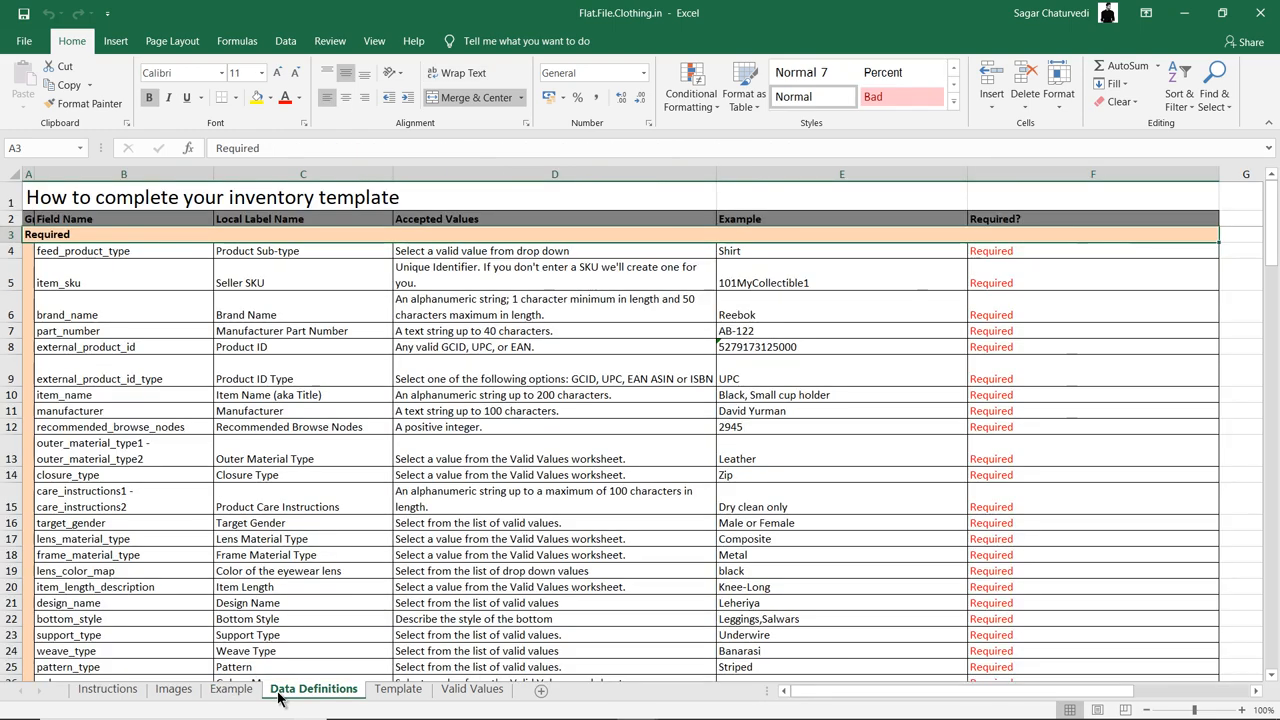
{"action": "left_click", "coordinate": [398, 688]}
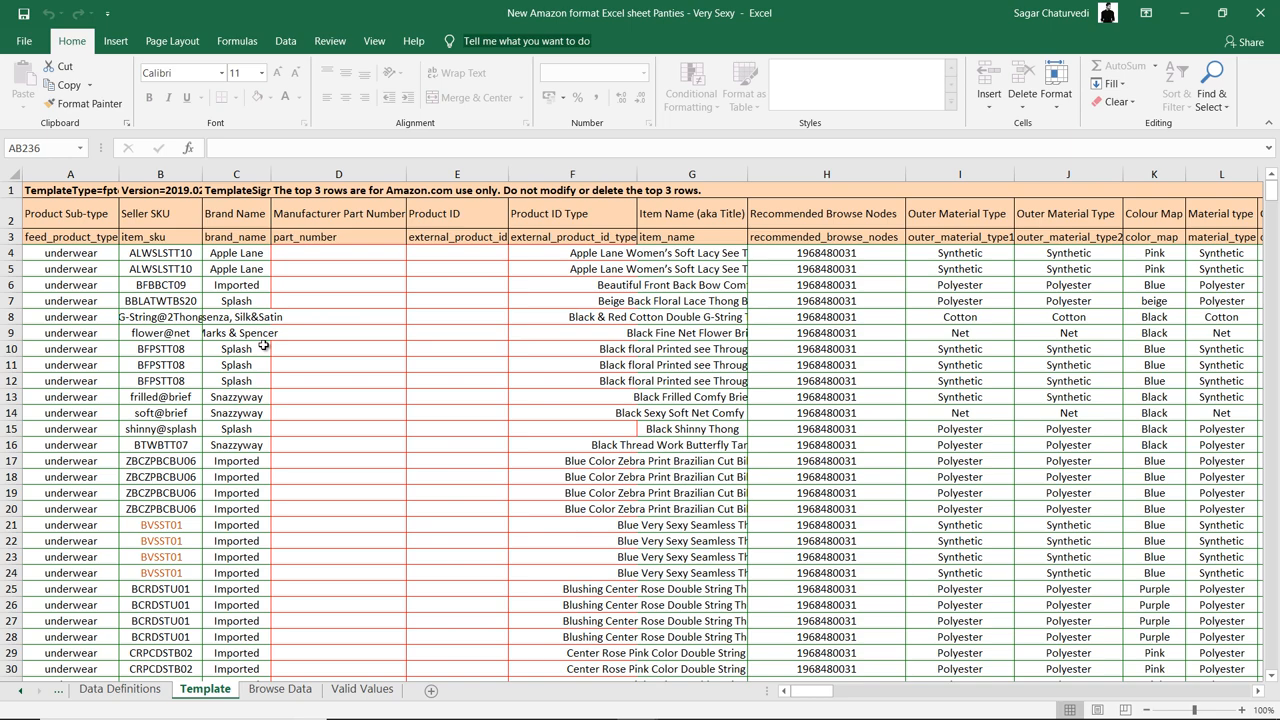
- Select the filled product data rows in the Very Sexy workbook and copy them
{"action": "left_click_drag", "start_coordinate": [70, 252], "coordinate": [160, 300]}
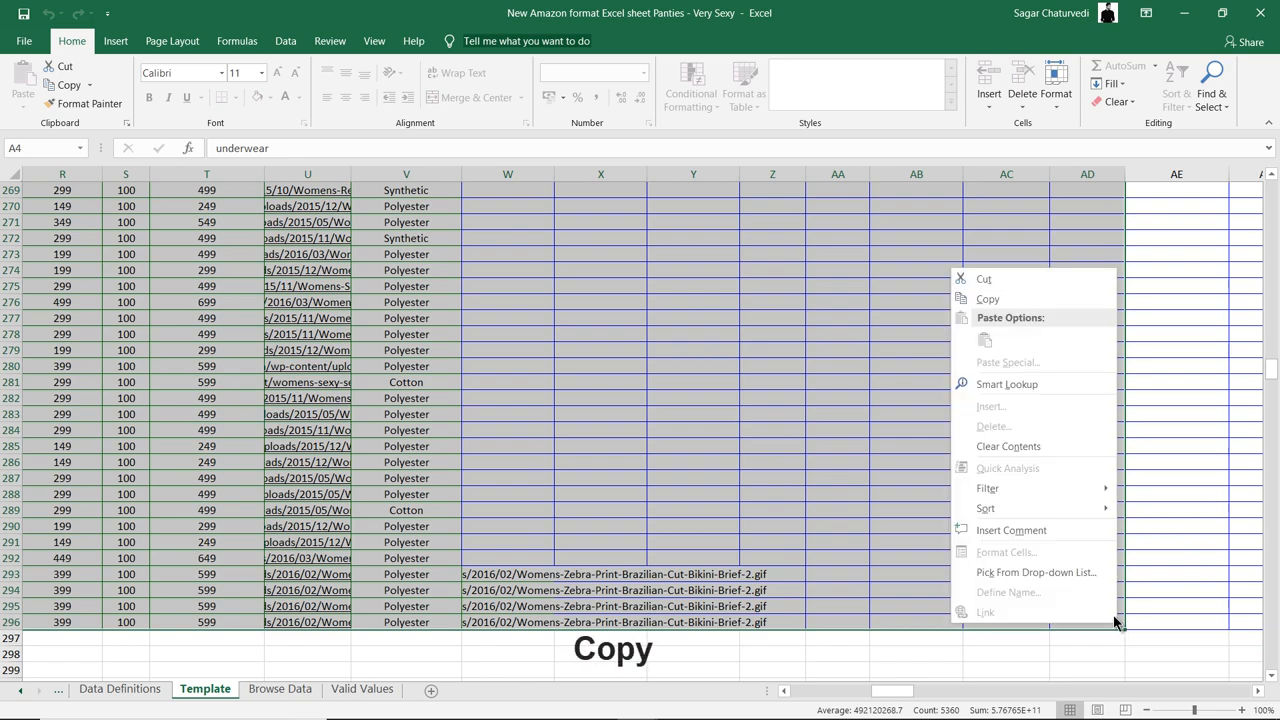
{"action": "left_click", "coordinate": [988, 300]}
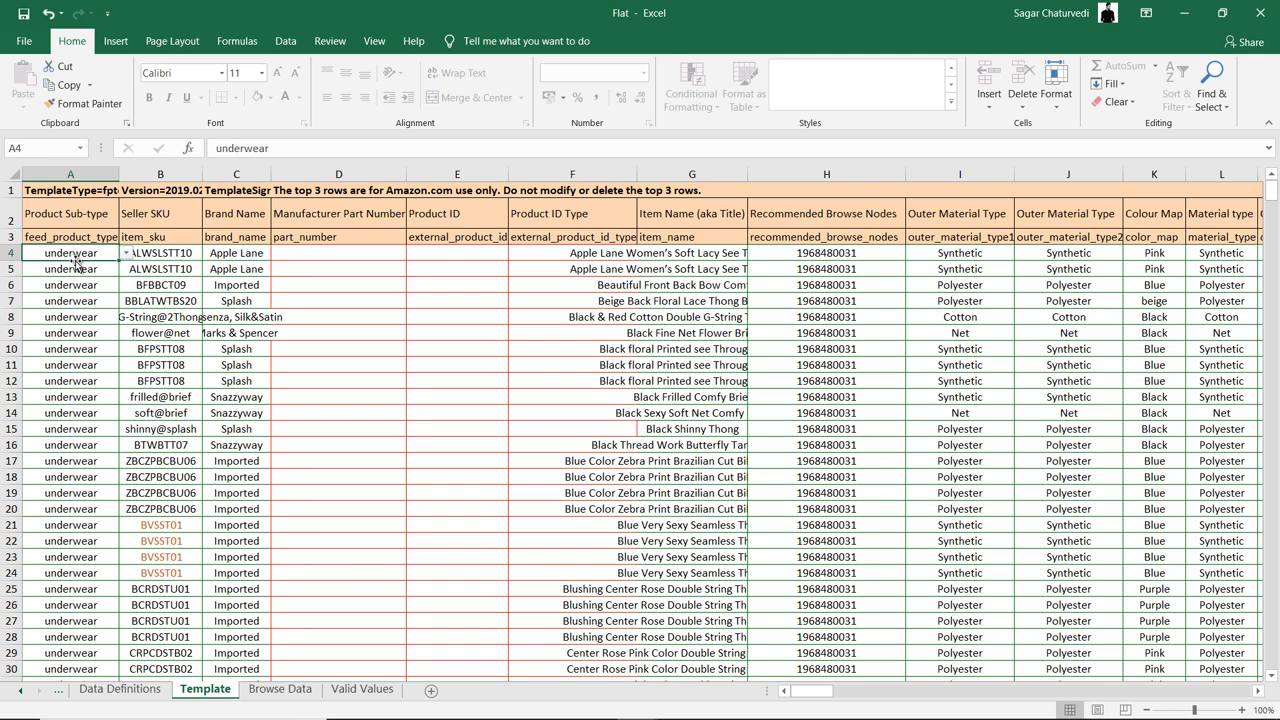
{"action": "mouse_move", "coordinate": [392, 368]}
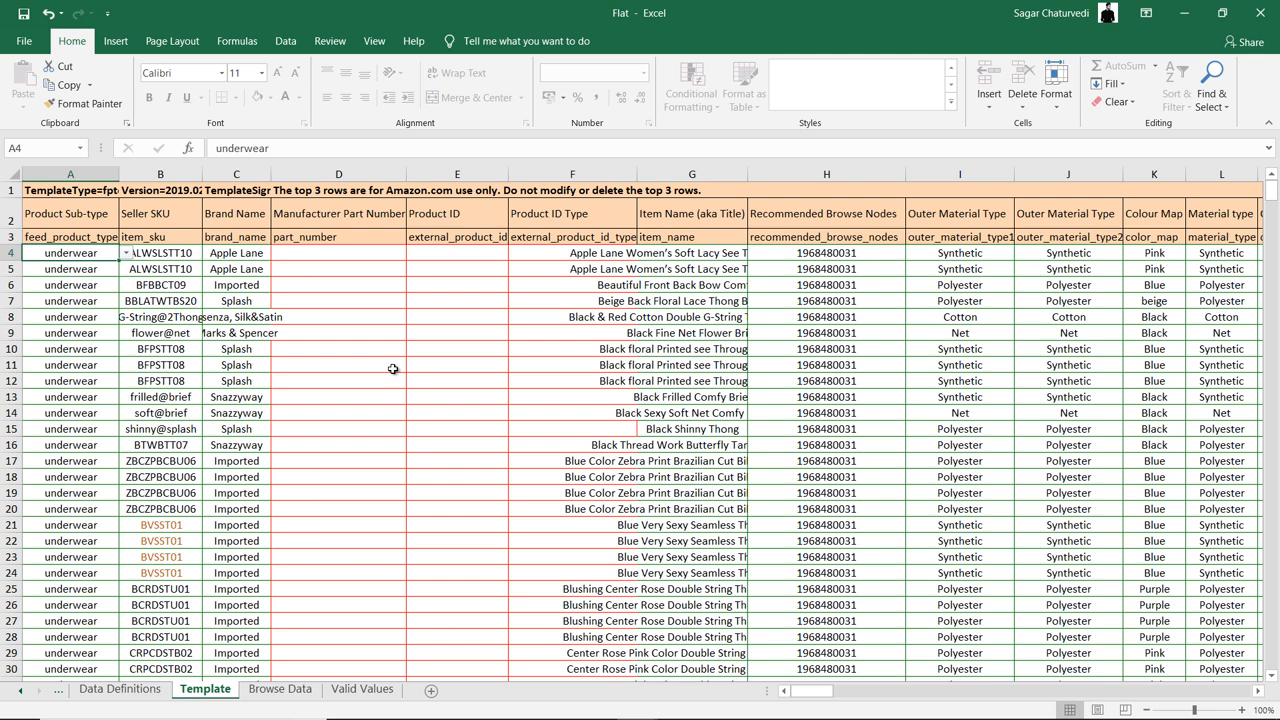
{"action": "left_click", "coordinate": [456, 348]}
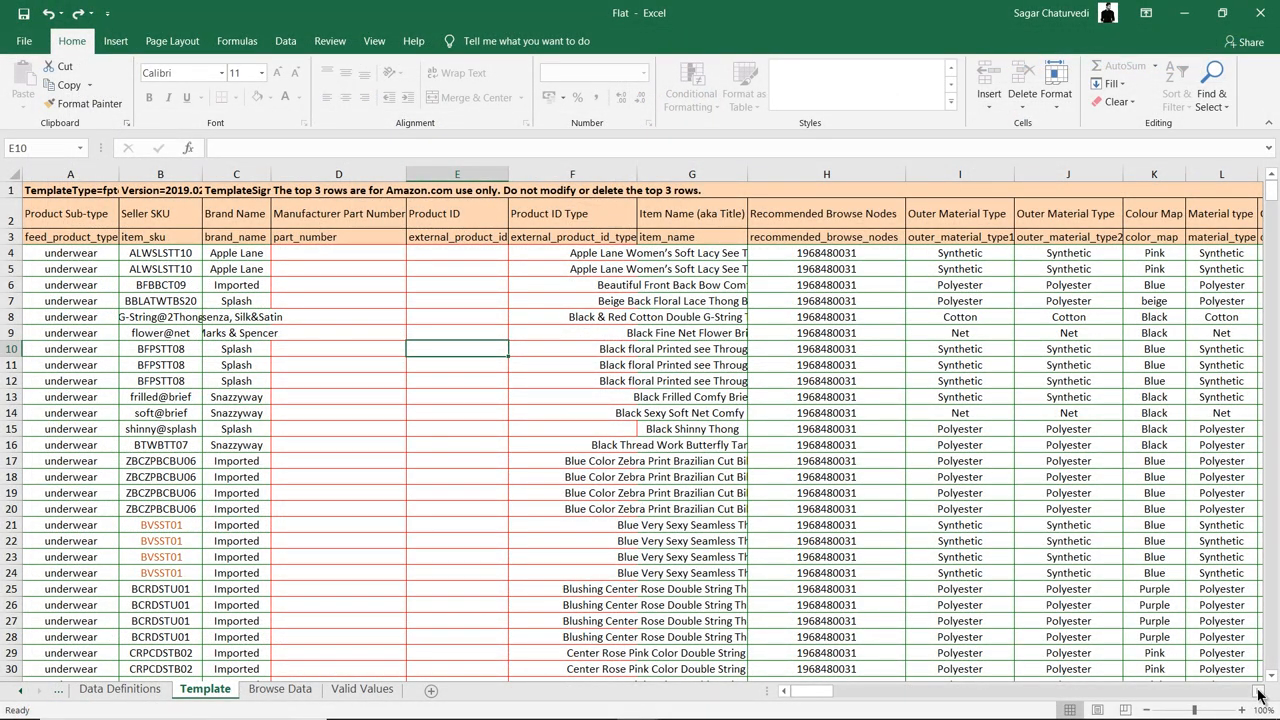
{"action": "scroll", "scroll_direction": "right", "scroll_amount": 3}
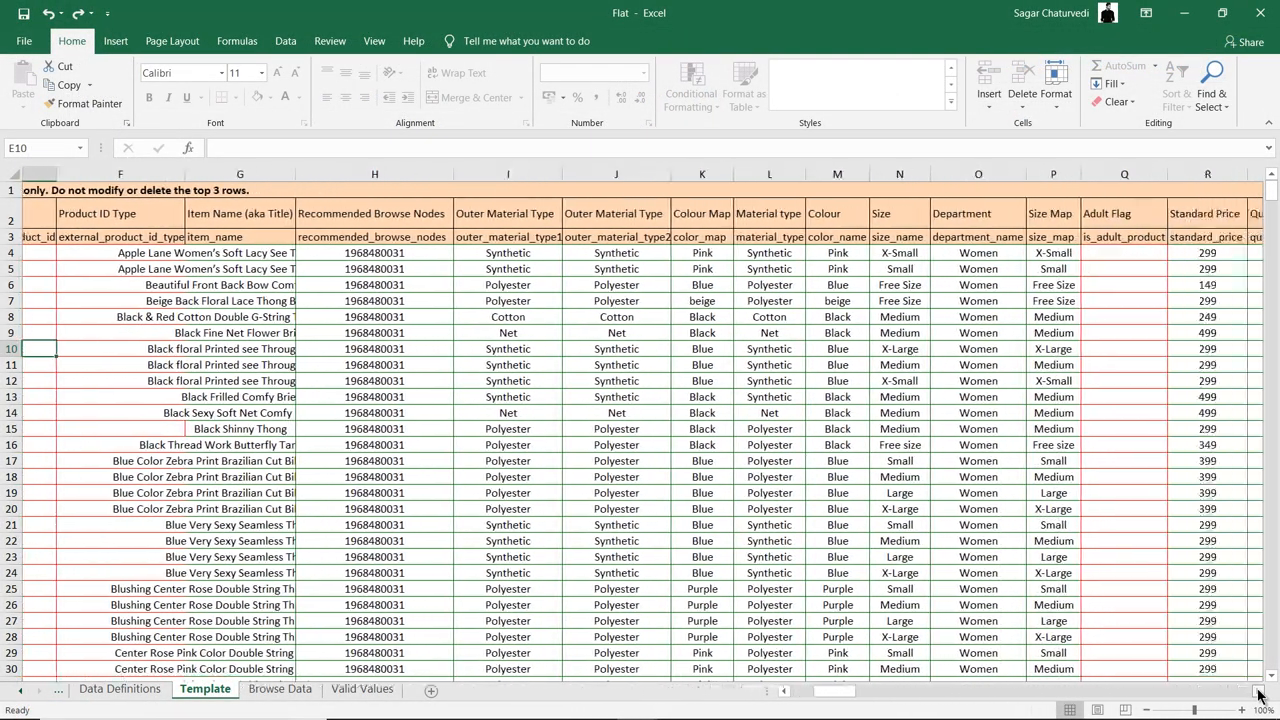
{"action": "scroll", "scroll_direction": "right", "scroll_amount": 3}
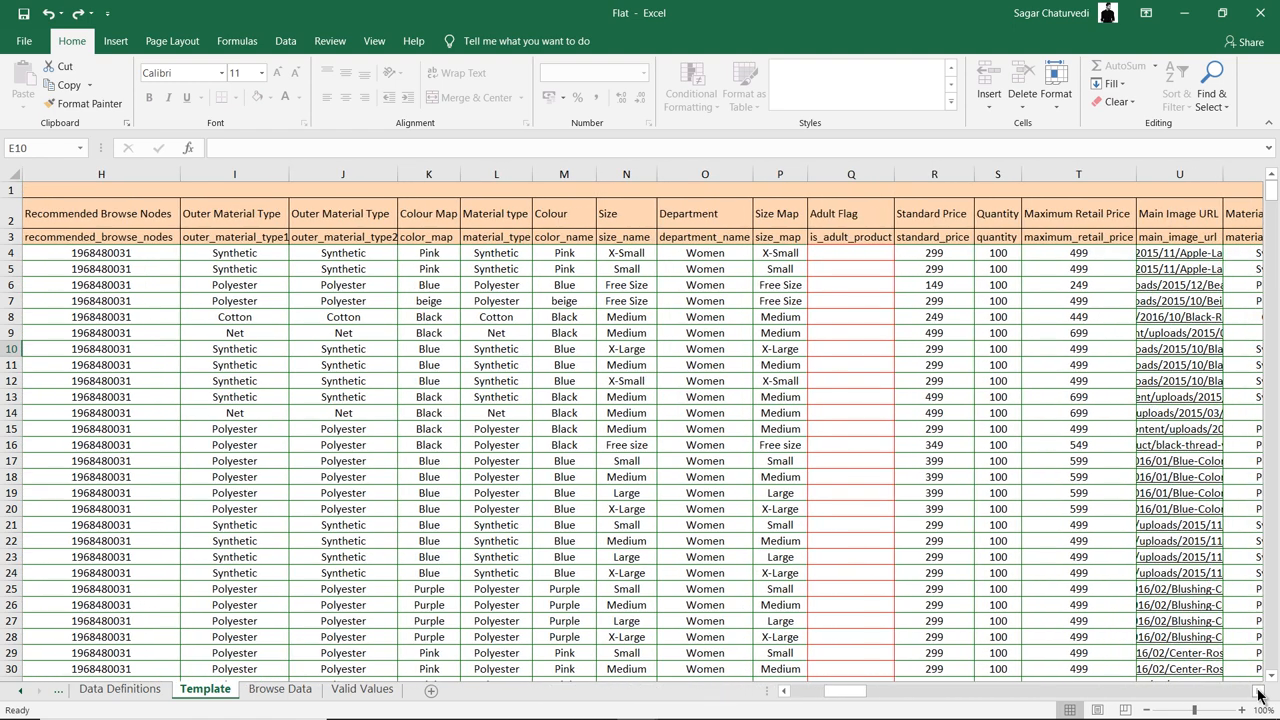
{"action": "left_click", "coordinate": [234, 172]}
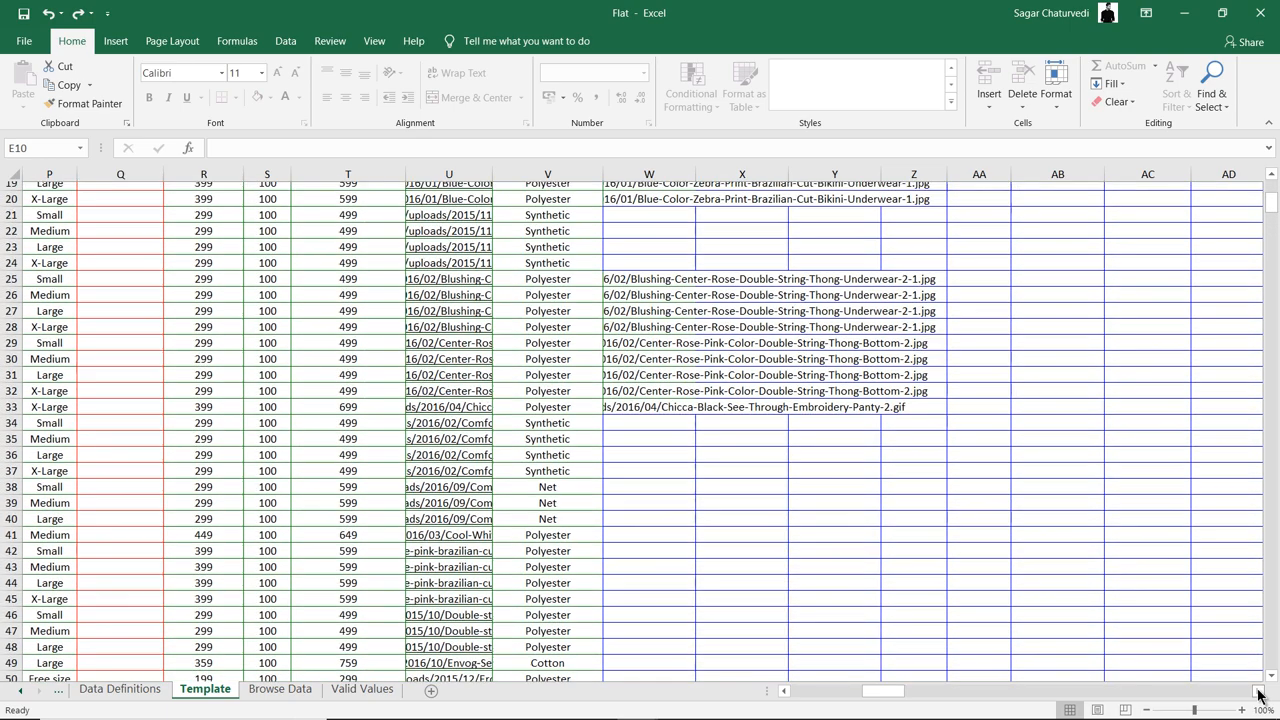
{"action": "scroll", "scroll_direction": "up", "scroll_amount": 3}
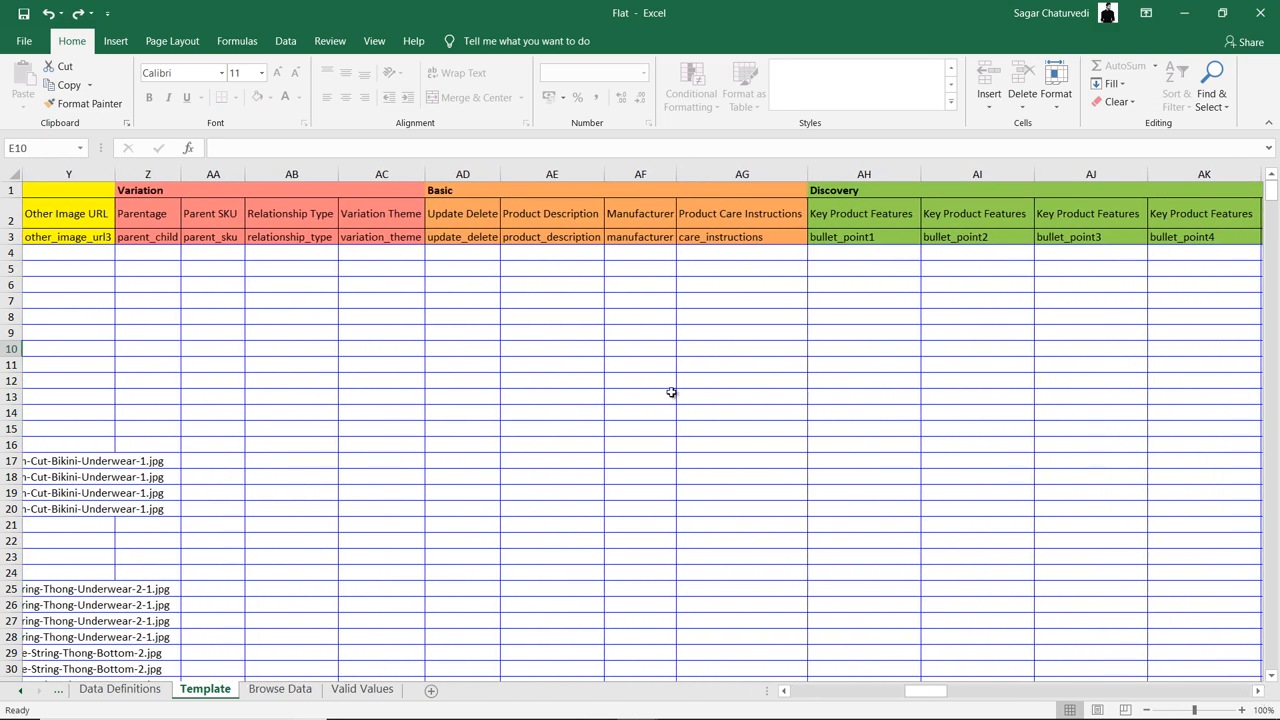
- Set the Update Delete column to Update for the product rows below the PartialUpdate entry
{"action": "left_click", "coordinate": [462, 252]}
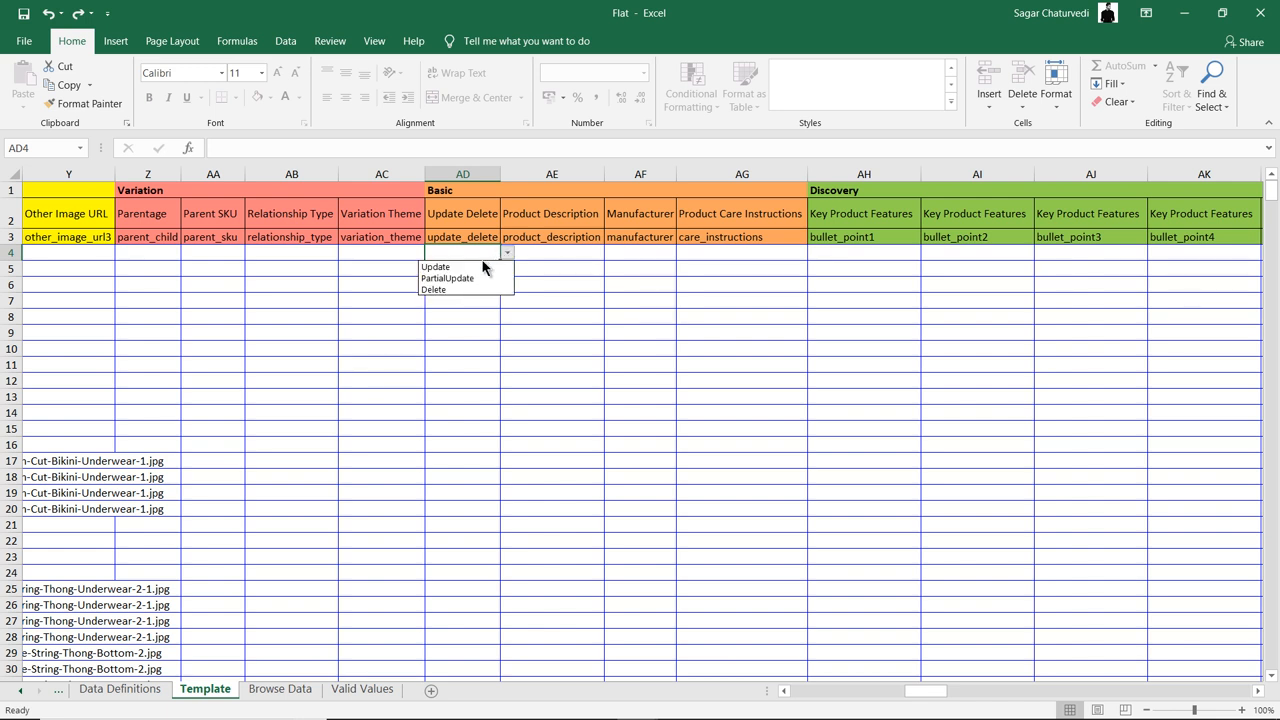
{"action": "left_click", "coordinate": [436, 266]}
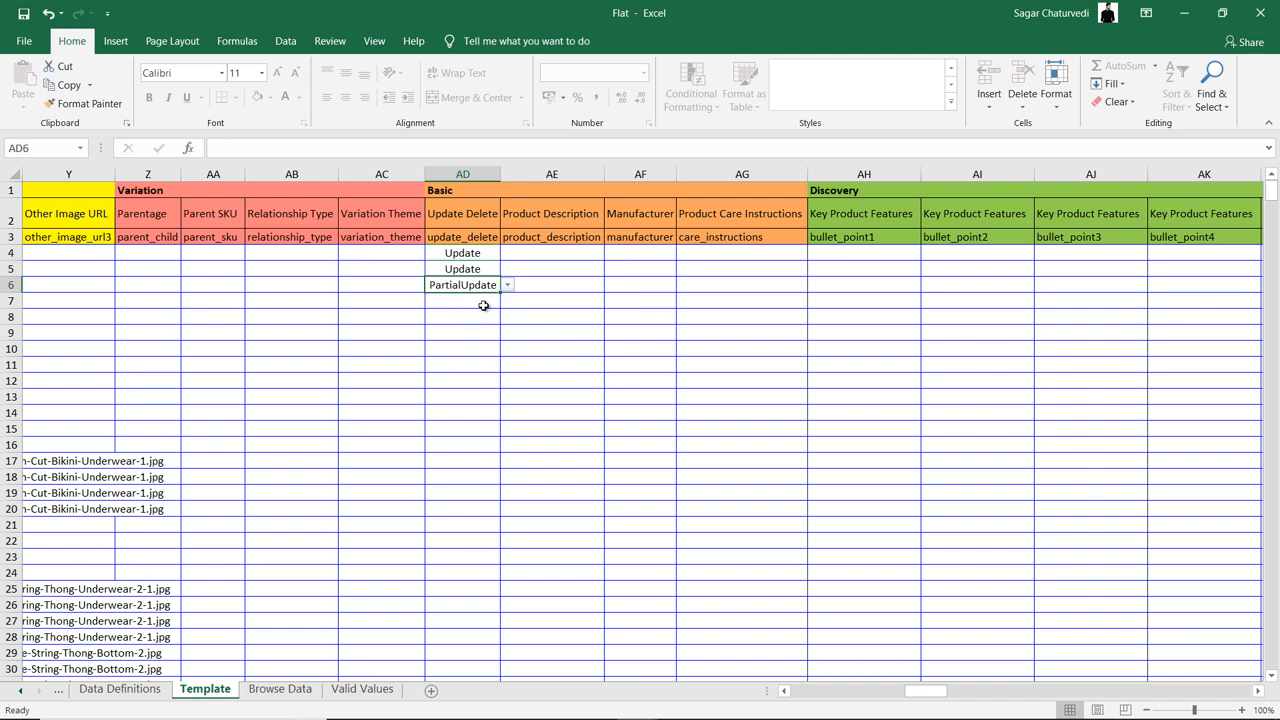
{"action": "left_click", "coordinate": [508, 300]}
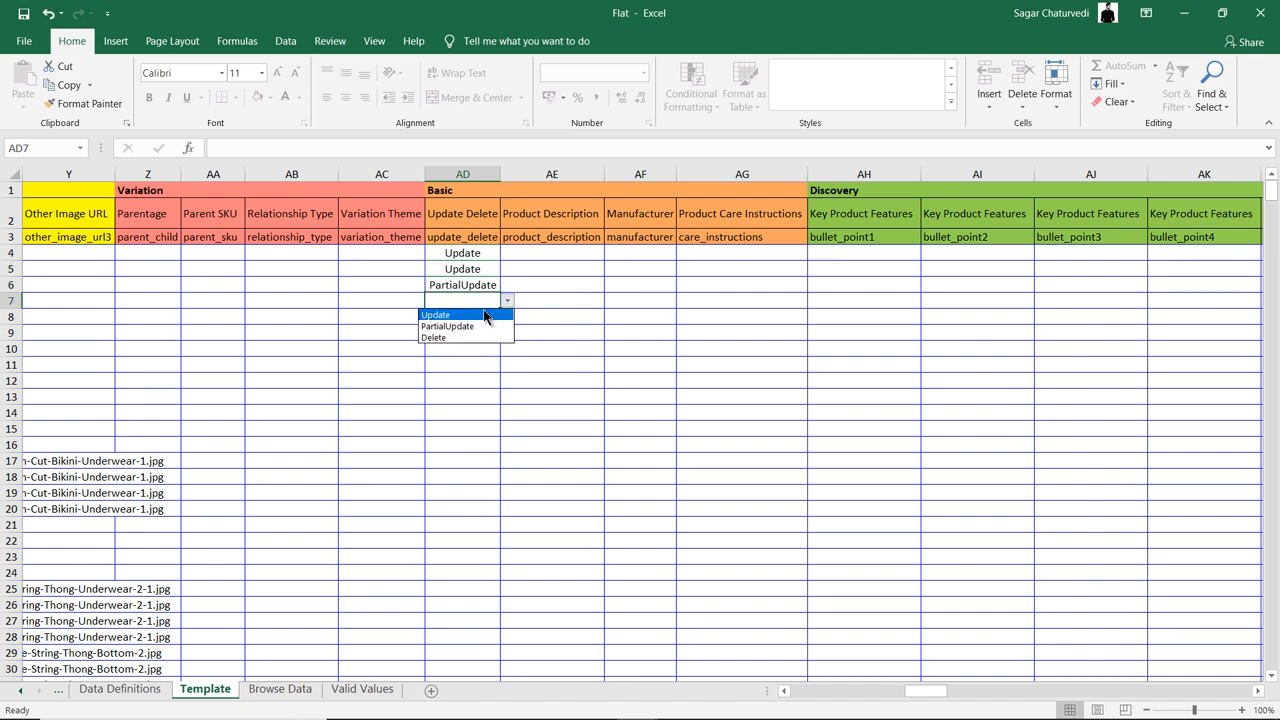
{"action": "left_click", "coordinate": [436, 314]}
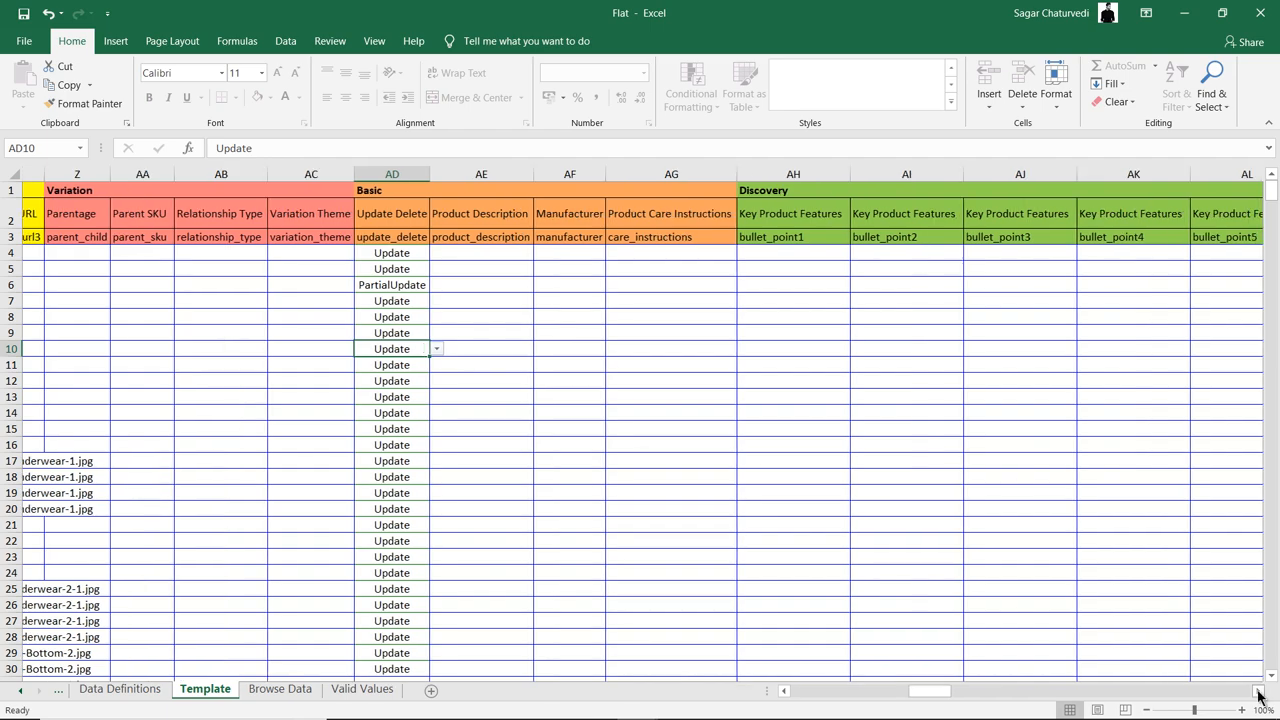
{"action": "scroll", "scroll_direction": "right", "scroll_amount": 3}
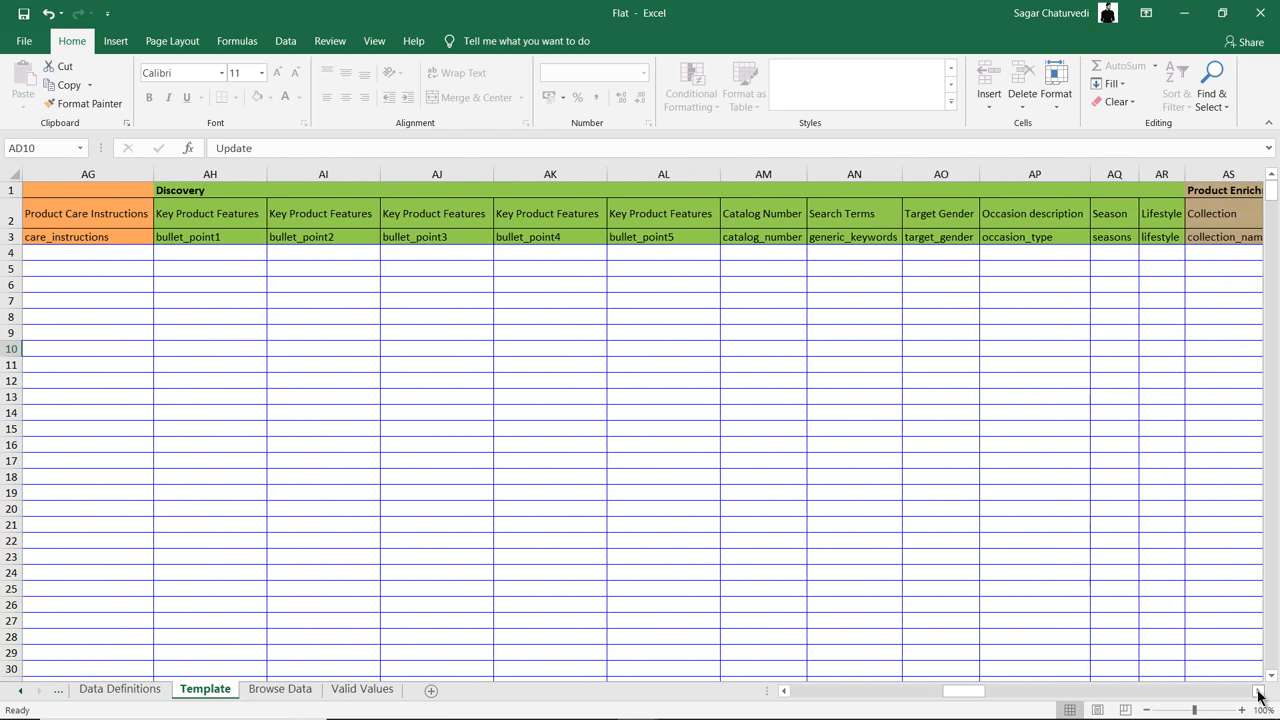
- Scroll right across the Template sheet to review the dimension and date columns before returning to Seller Central
{"action": "left_click", "coordinate": [854, 172]}
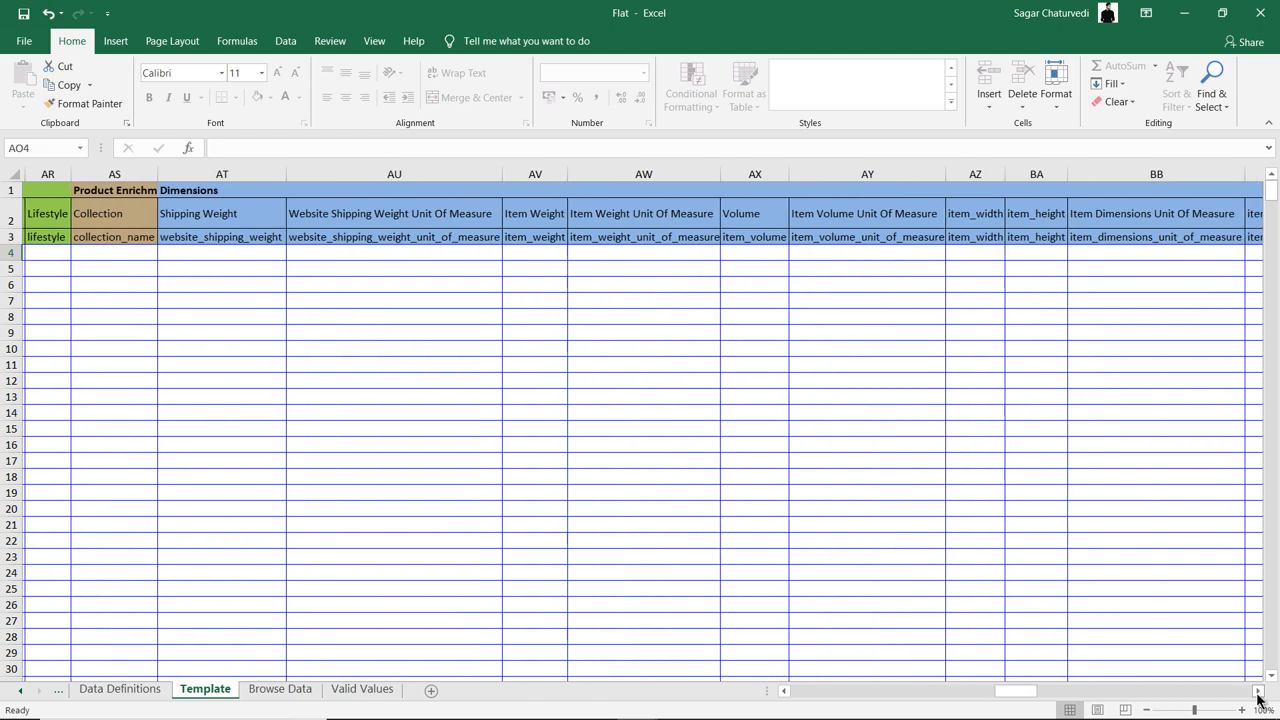
{"action": "scroll", "scroll_direction": "right", "scroll_amount": 3}
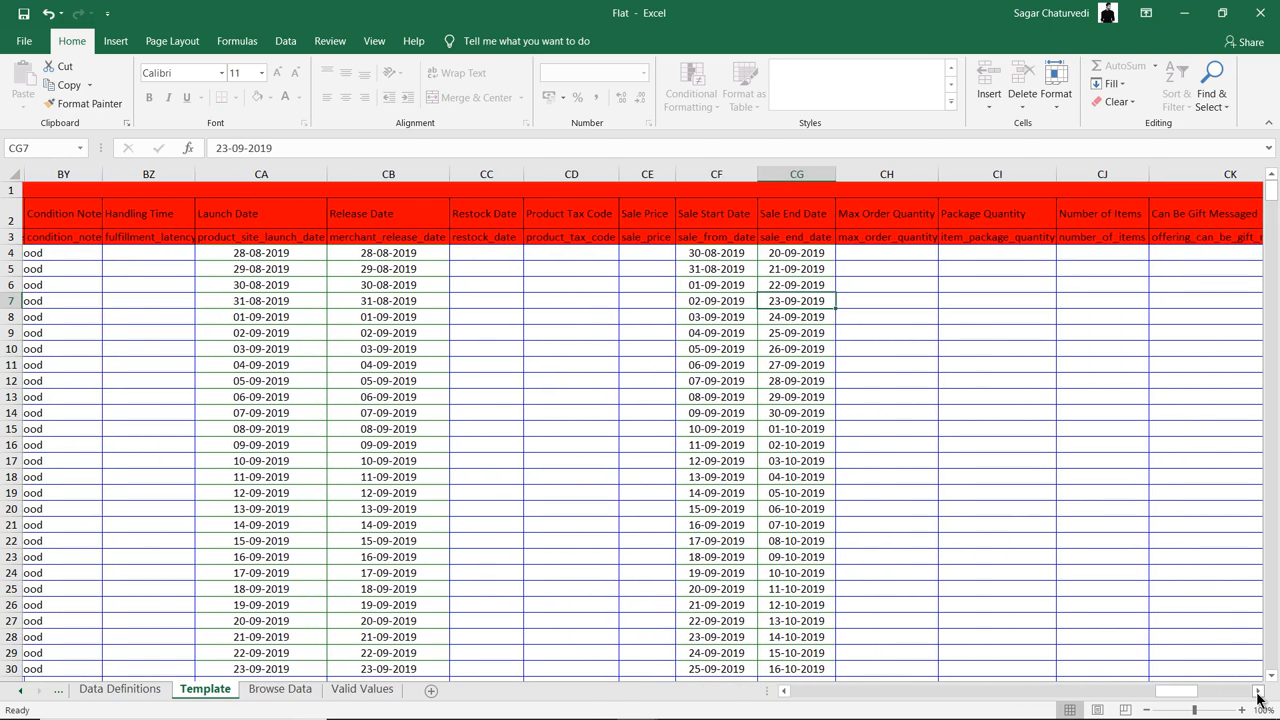
{"action": "scroll", "scroll_direction": "right", "scroll_amount": 3}
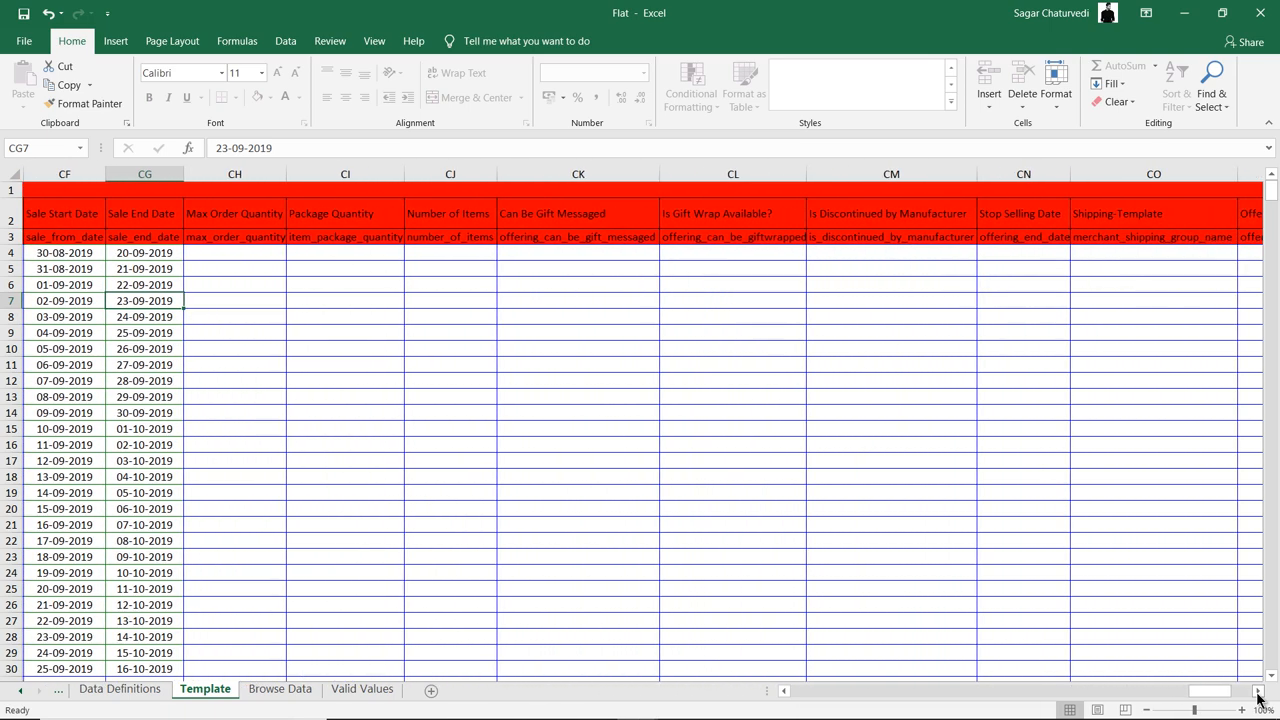
{"action": "scroll", "scroll_direction": "right", "scroll_amount": 3}
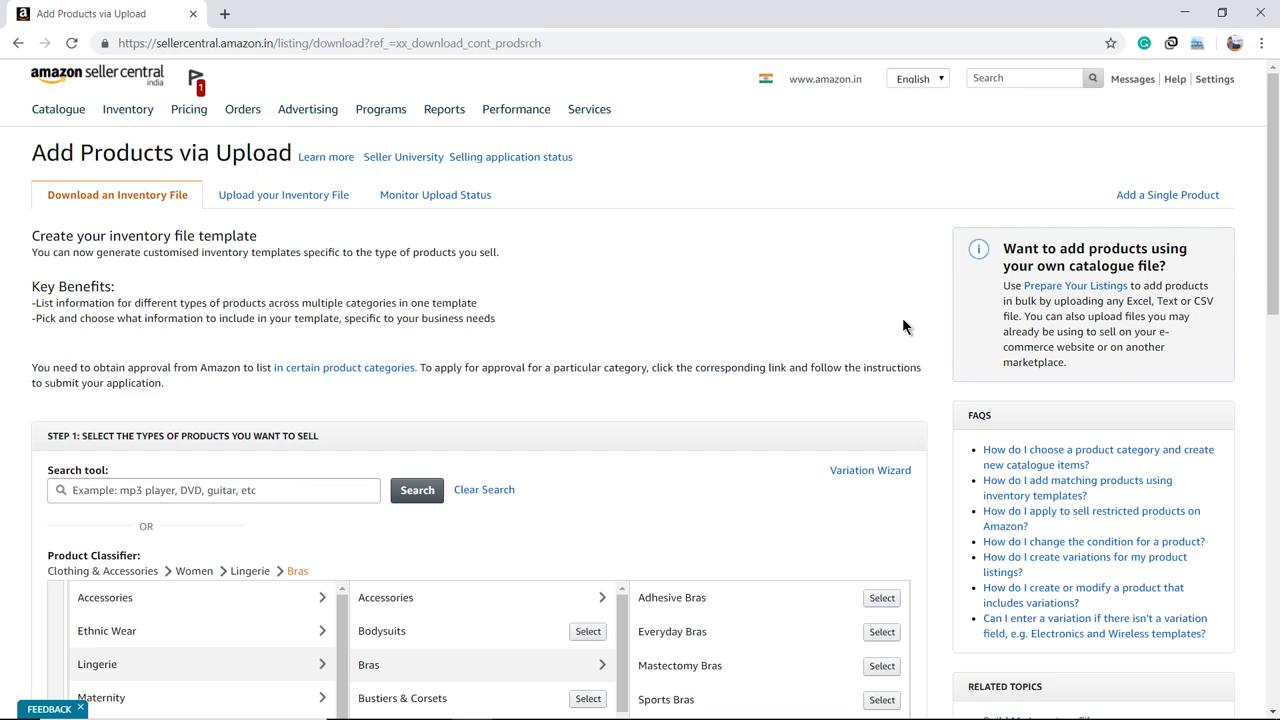
{"action": "mouse_move", "coordinate": [524, 210]}
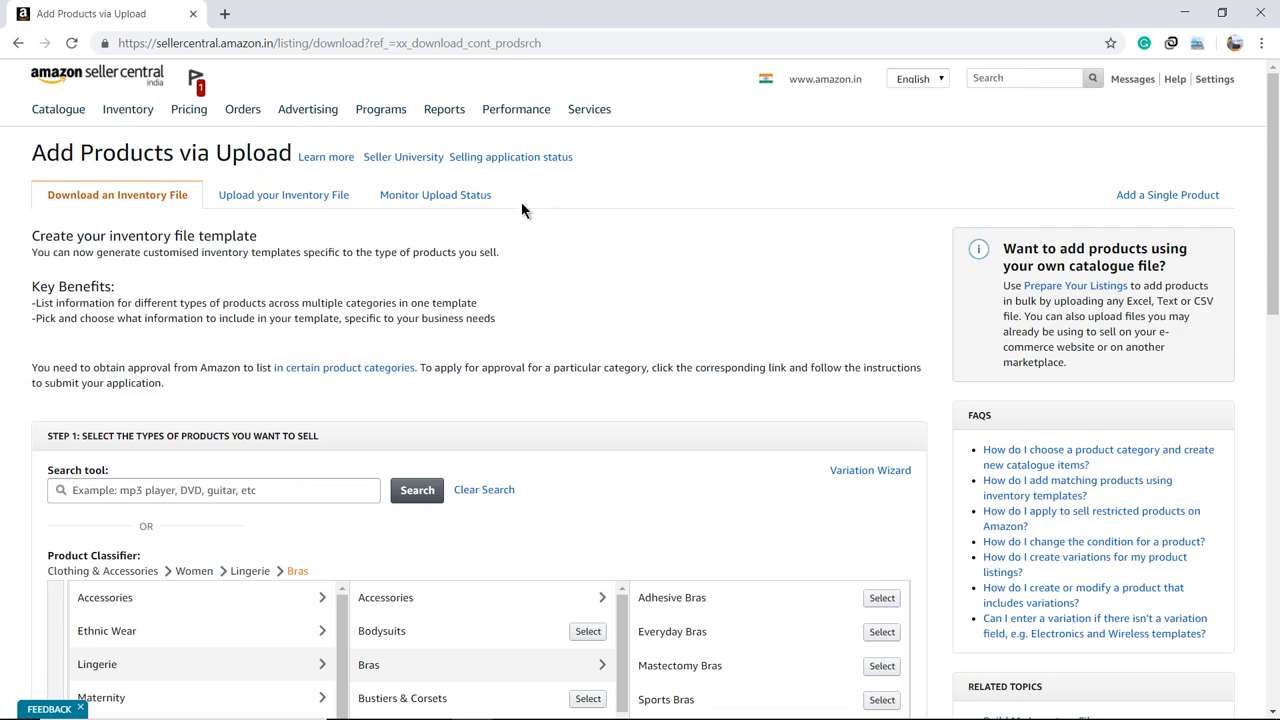
- Switch to the Upload your Inventory File section
{"action": "left_click", "coordinate": [128, 108]}
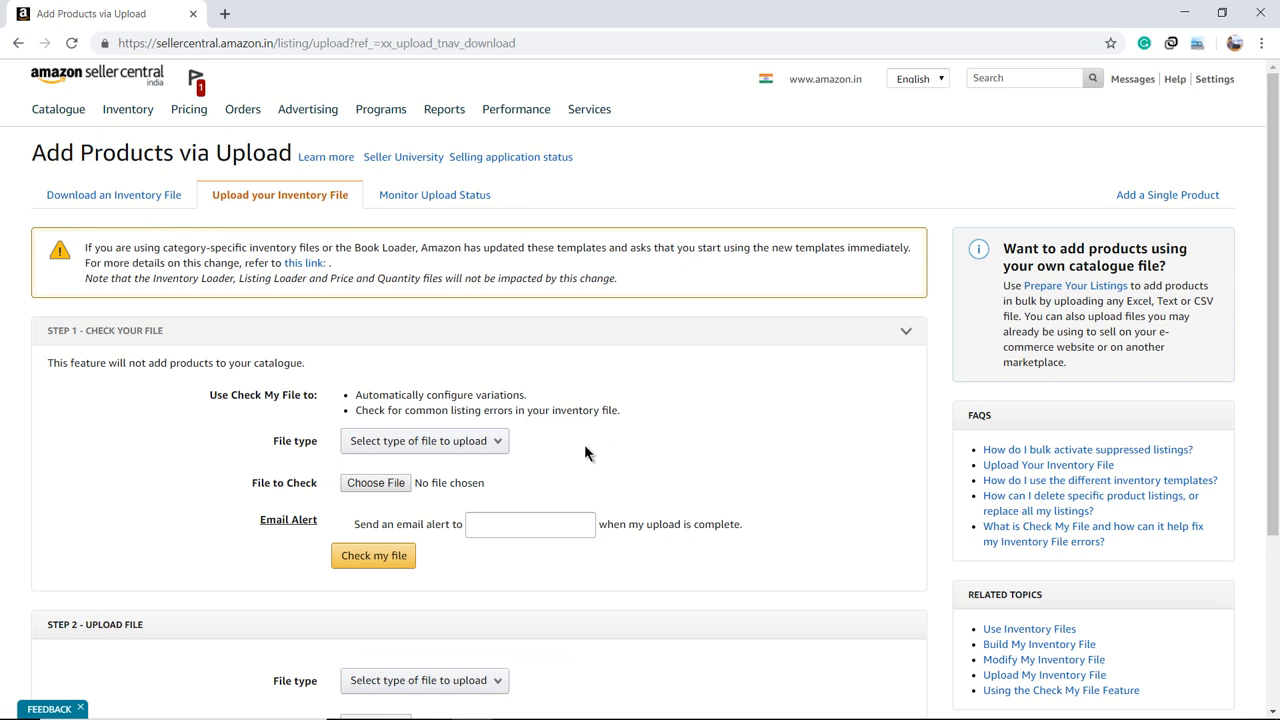
- Choose Inventory Files as the file type and select Flat.xlsm for checking
{"action": "left_click", "coordinate": [424, 442]}
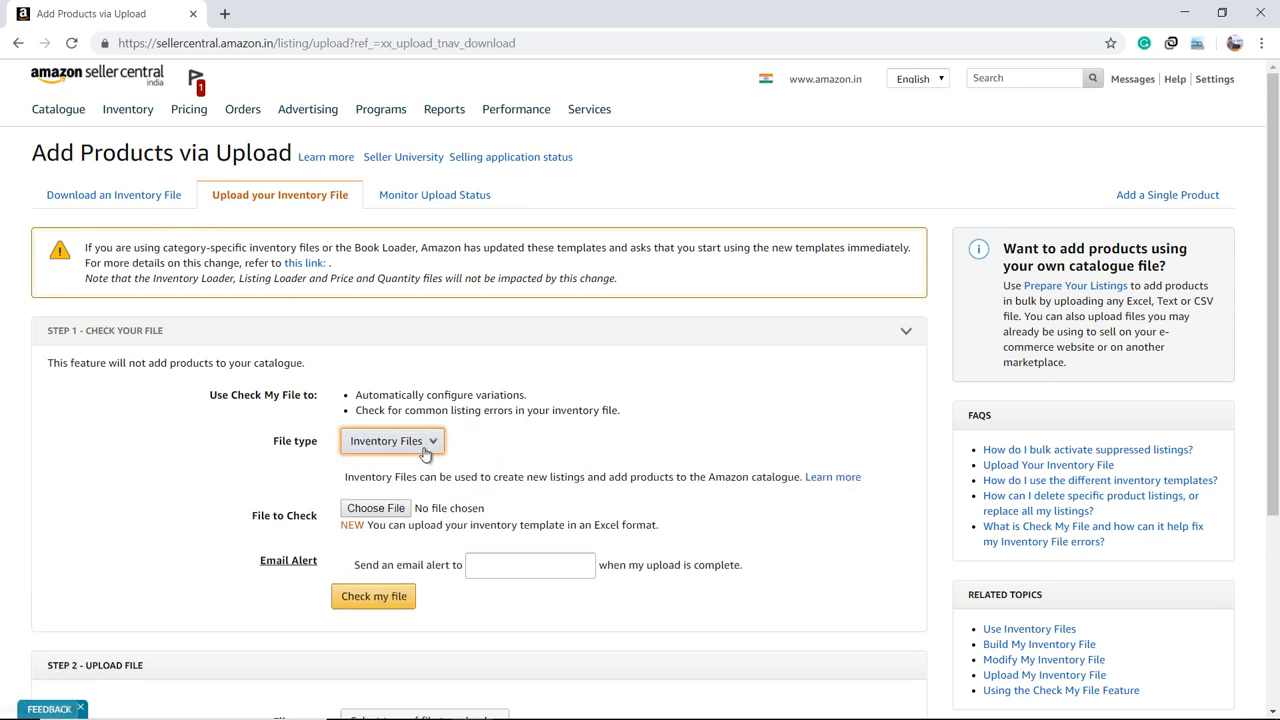
{"action": "mouse_move", "coordinate": [376, 508]}
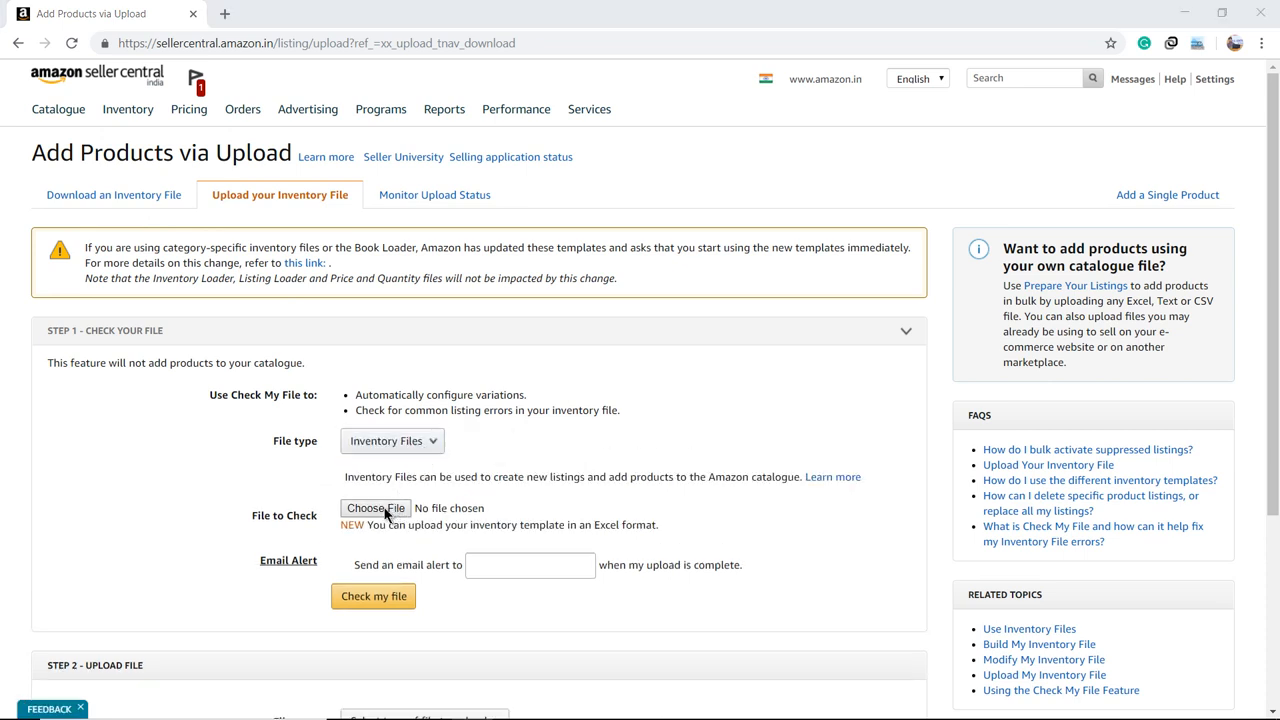
{"action": "left_click", "coordinate": [376, 508]}
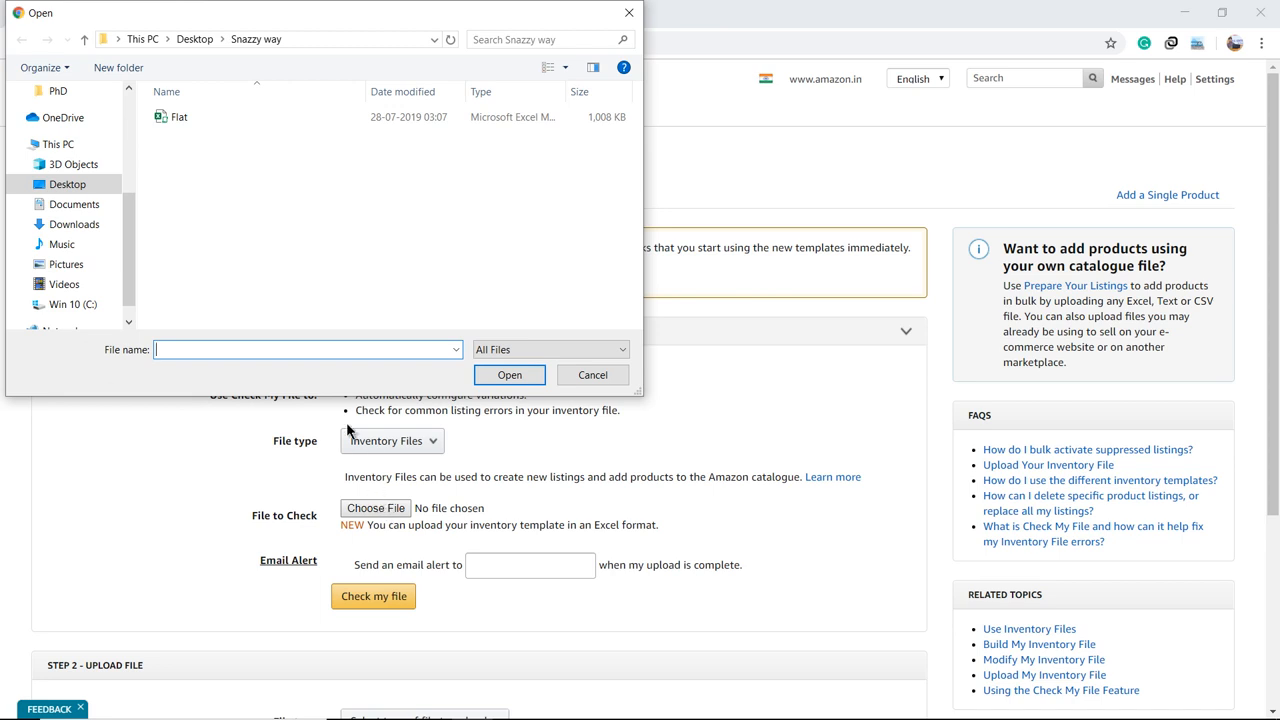
{"action": "left_click", "coordinate": [180, 116]}
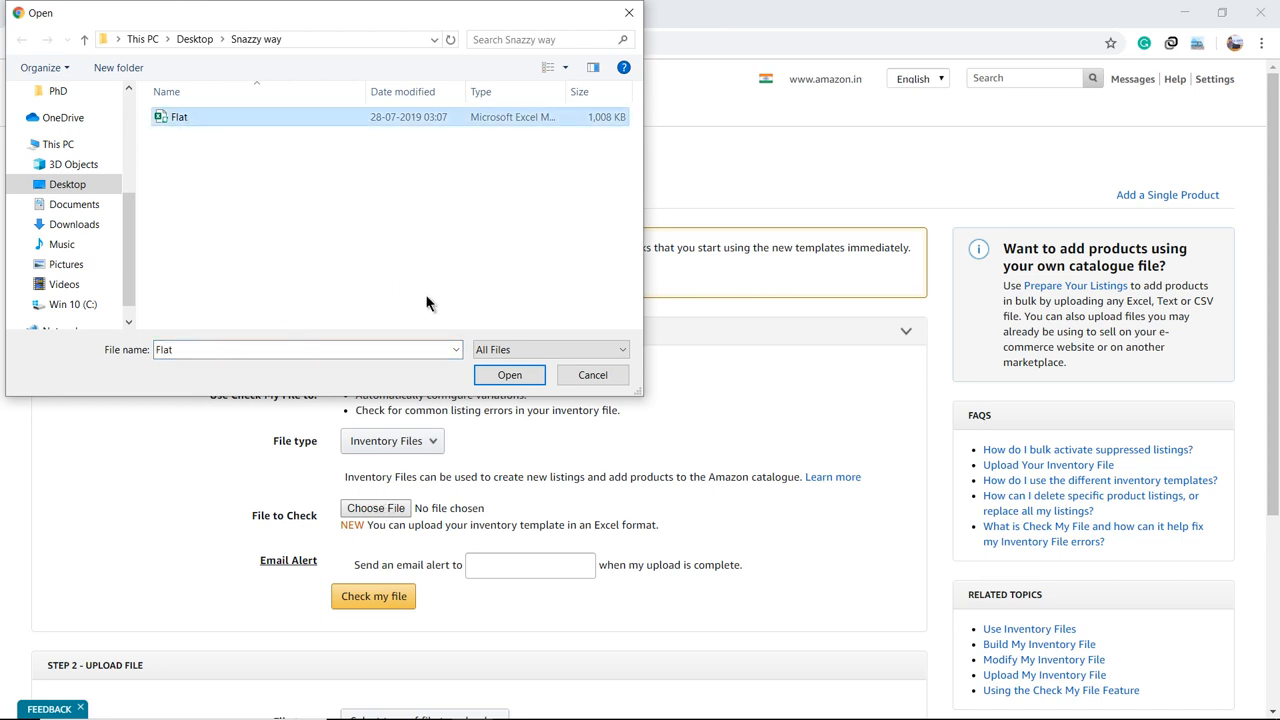
{"action": "left_click", "coordinate": [508, 374]}
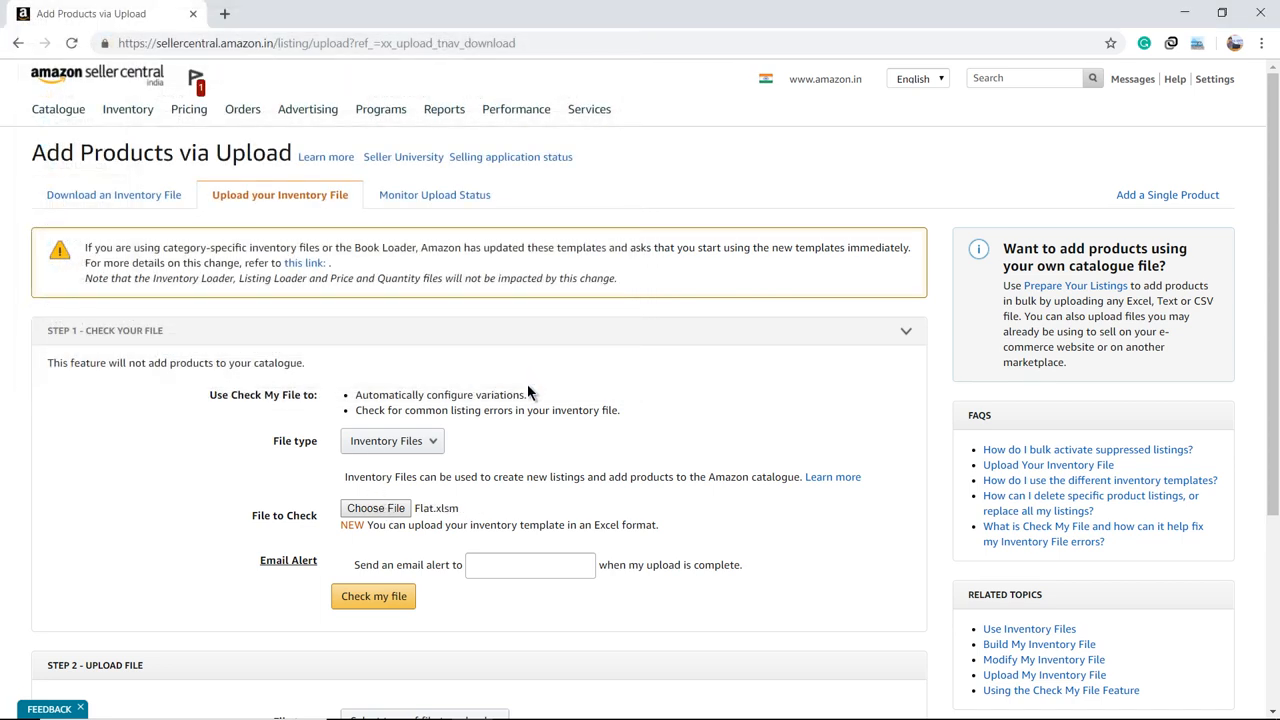
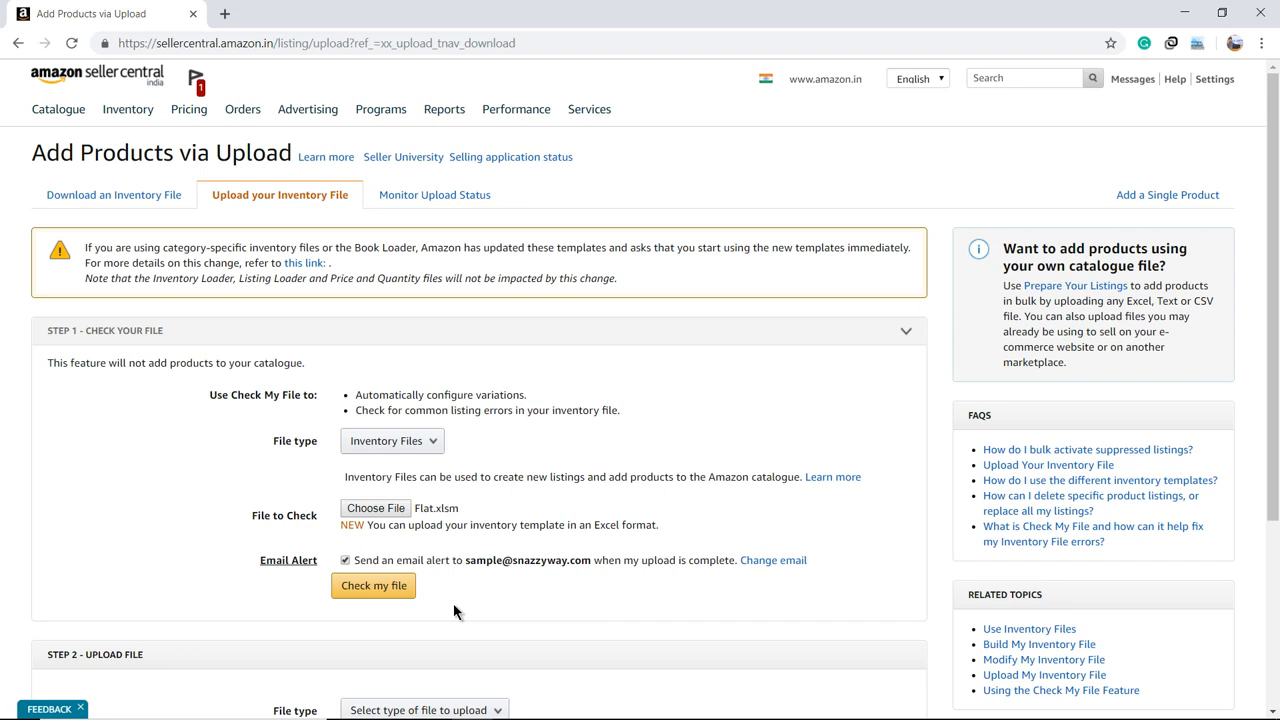
{"action": "left_click", "coordinate": [372, 584]}
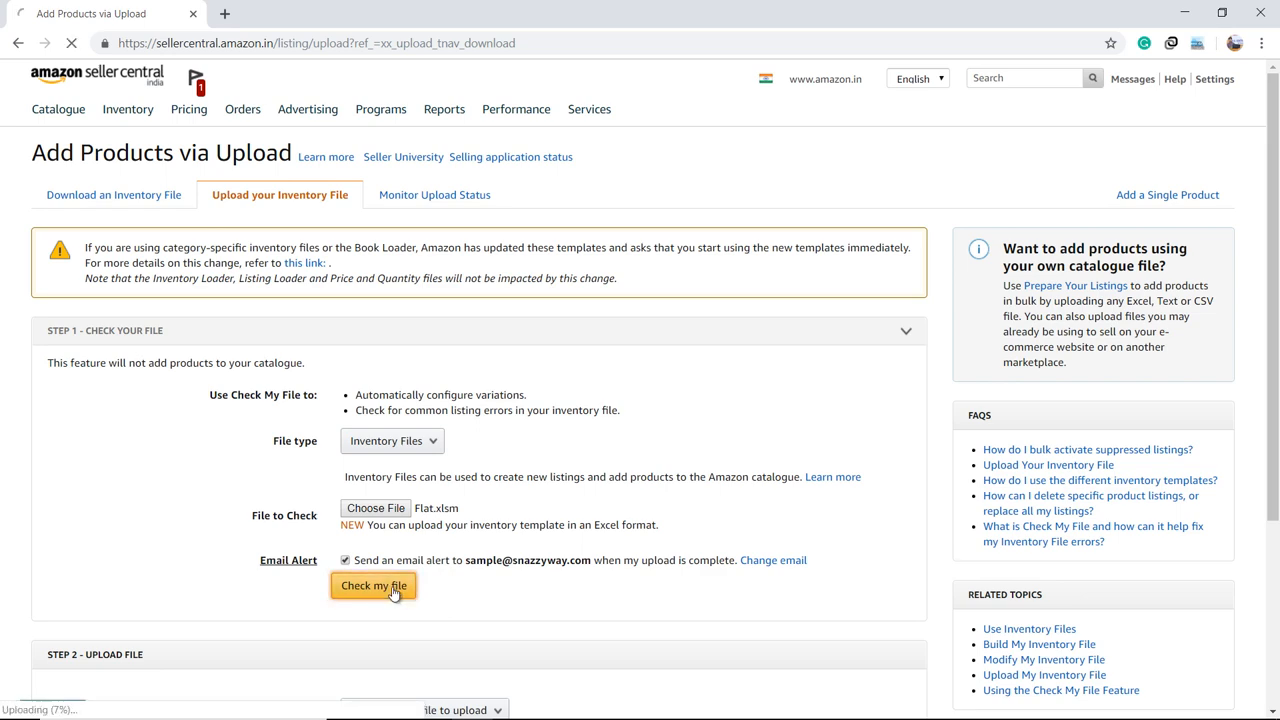
{"action": "left_click", "coordinate": [372, 584]}
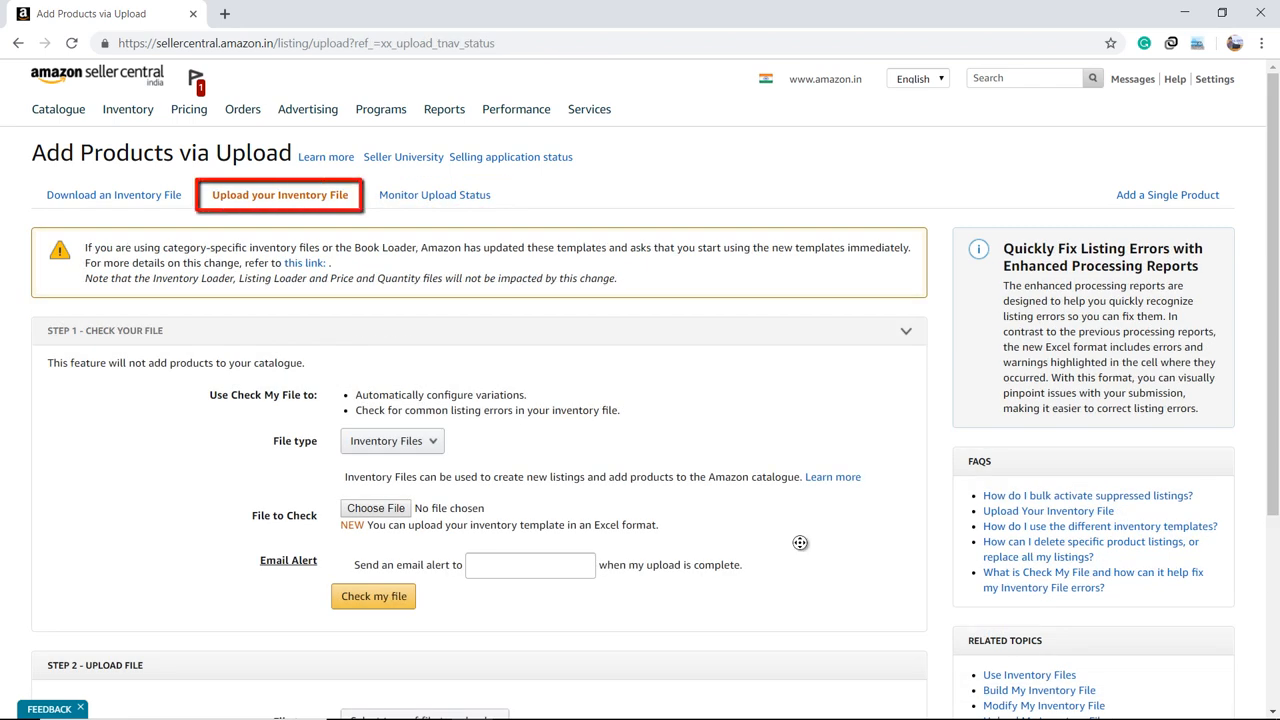
- Upload Flat.xlsm as an Inventory Files batch with the Excel report format
{"action": "scroll", "scroll_direction": "down", "scroll_amount": 3}
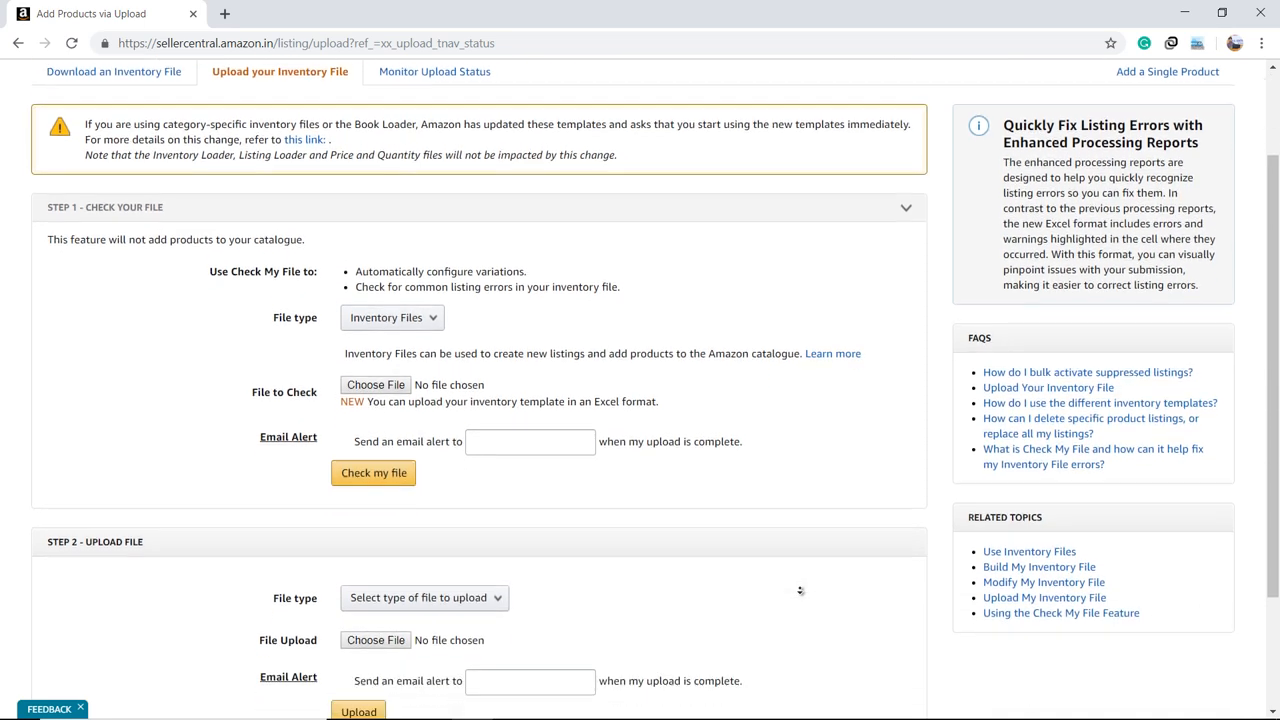
{"action": "scroll", "scroll_direction": "down", "scroll_amount": 3}
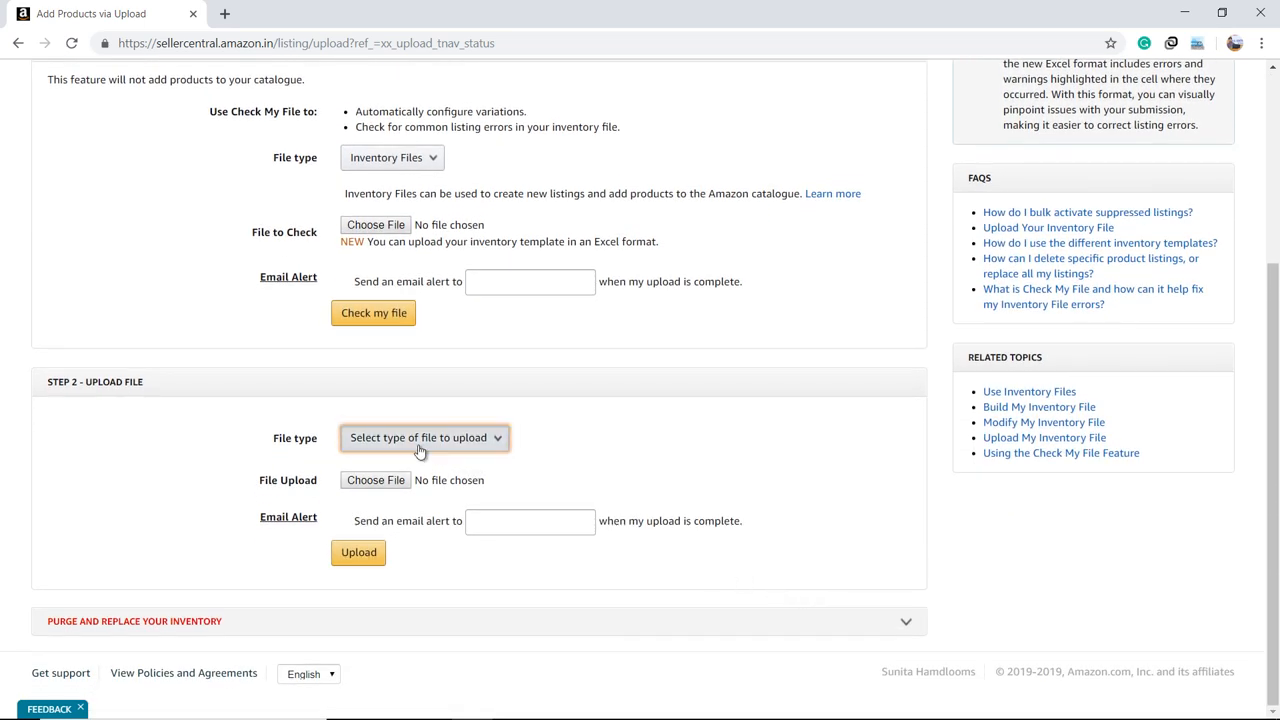
{"action": "left_click", "coordinate": [424, 436]}
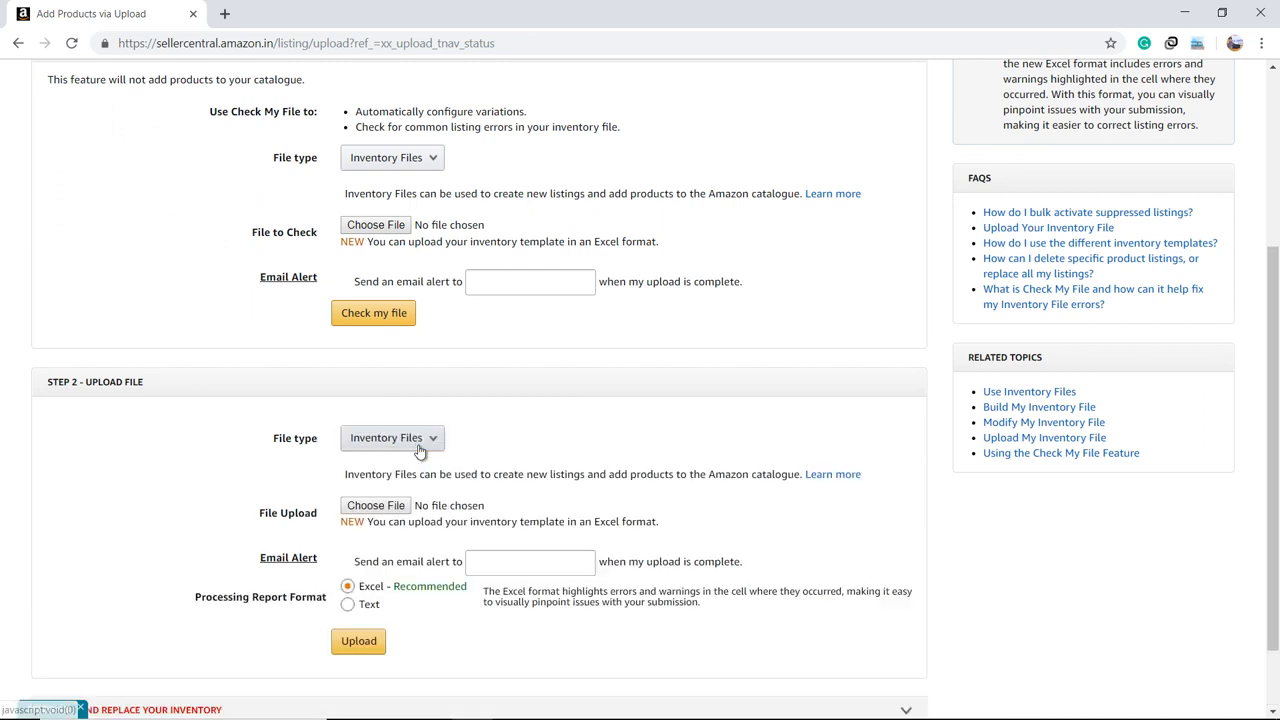
{"action": "left_click", "coordinate": [376, 504]}
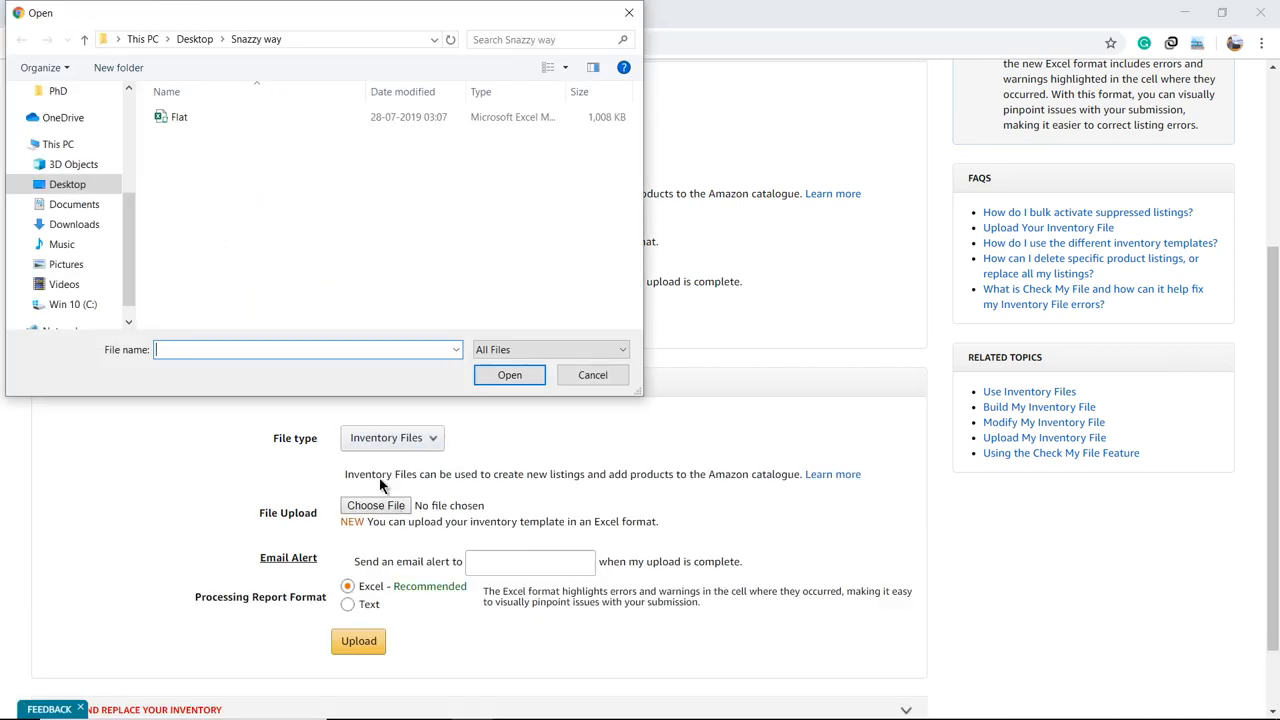
{"action": "left_click", "coordinate": [508, 376]}
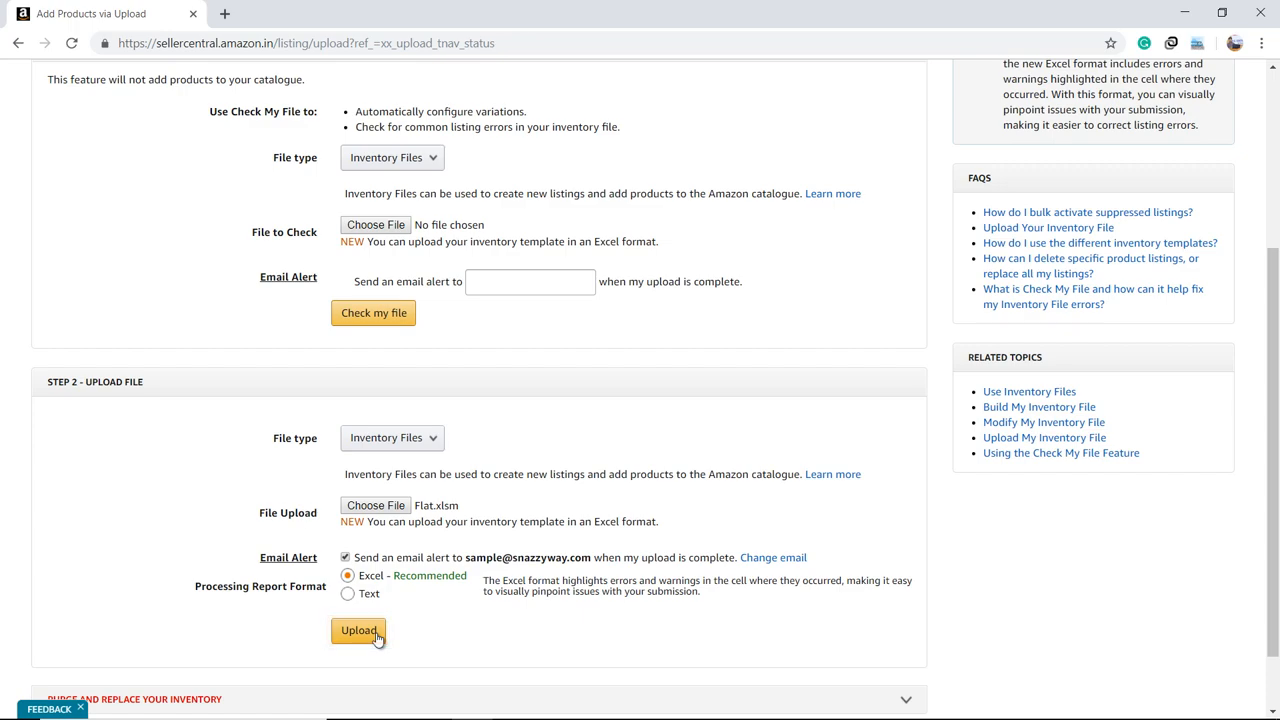
{"action": "left_click", "coordinate": [358, 630]}
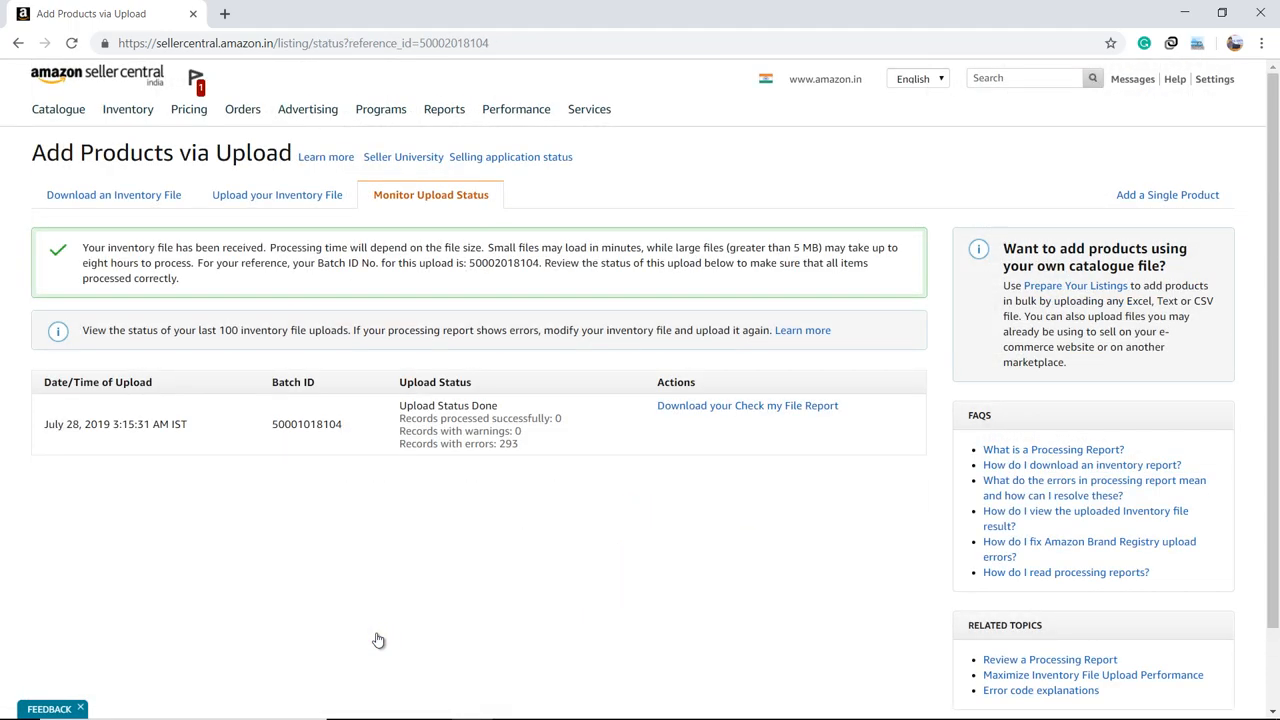